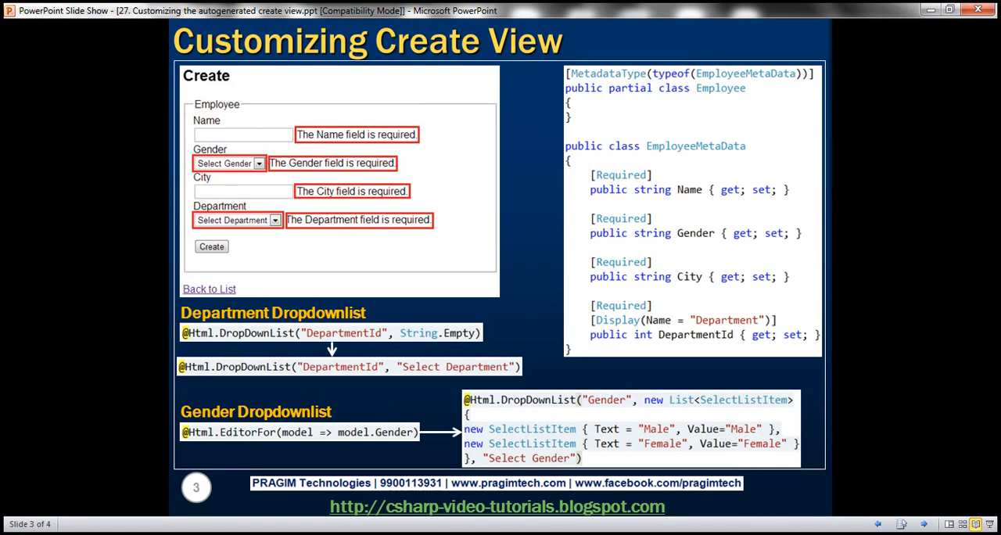
{"action": "mouse_move", "coordinate": [270, 162]}
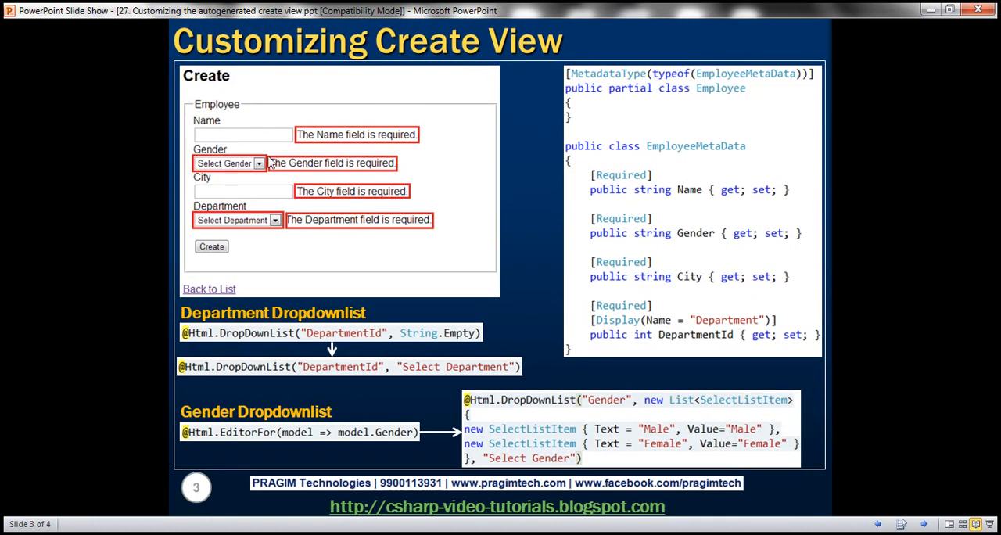
{"action": "mouse_move", "coordinate": [328, 168]}
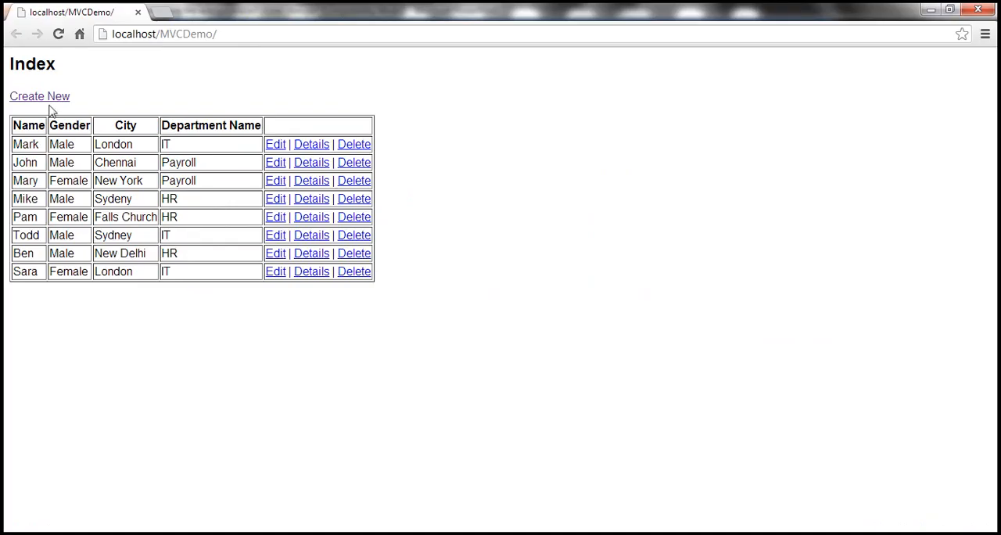
Open the new-employee Create form using the Create New link on the Index page
{"action": "left_click", "coordinate": [39, 96]}
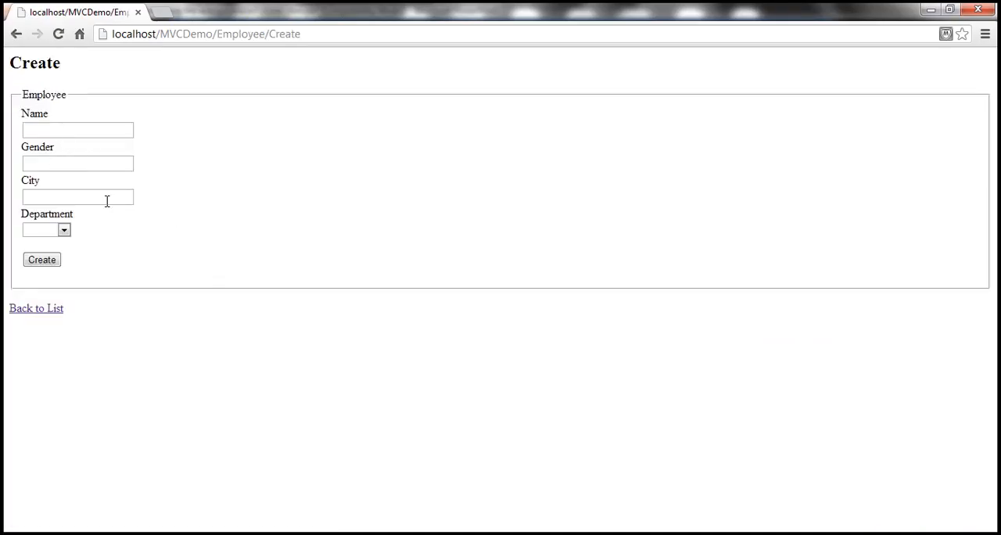
{"action": "mouse_move", "coordinate": [95, 185]}
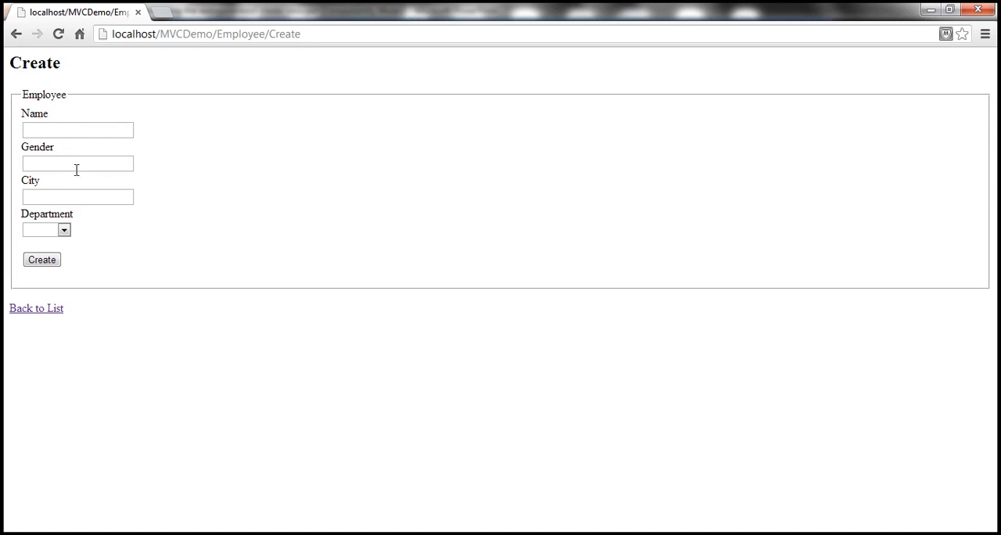
{"action": "mouse_move", "coordinate": [89, 164]}
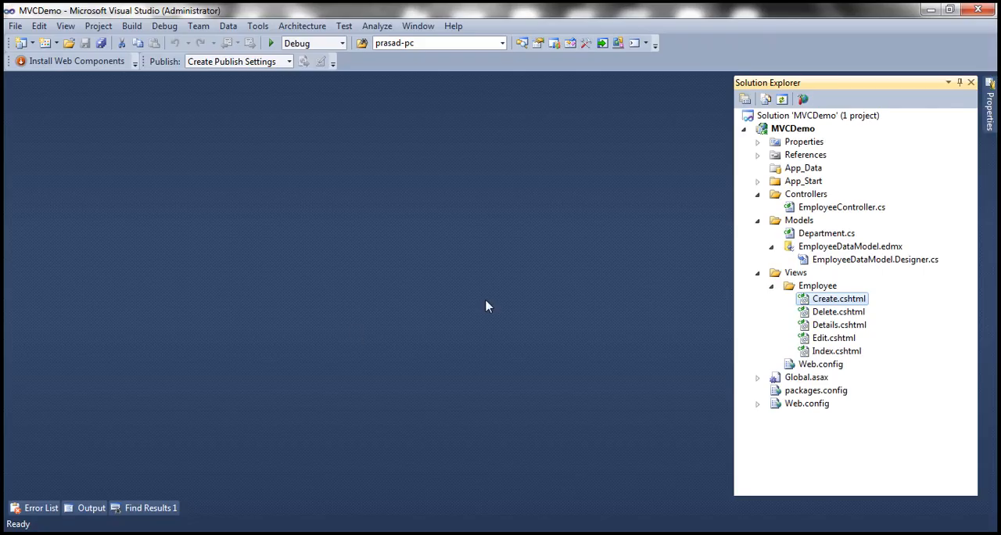
Open Create.cshtml from Views > Employee and scroll down to the Gender editor
{"action": "double_click", "coordinate": [838, 298]}
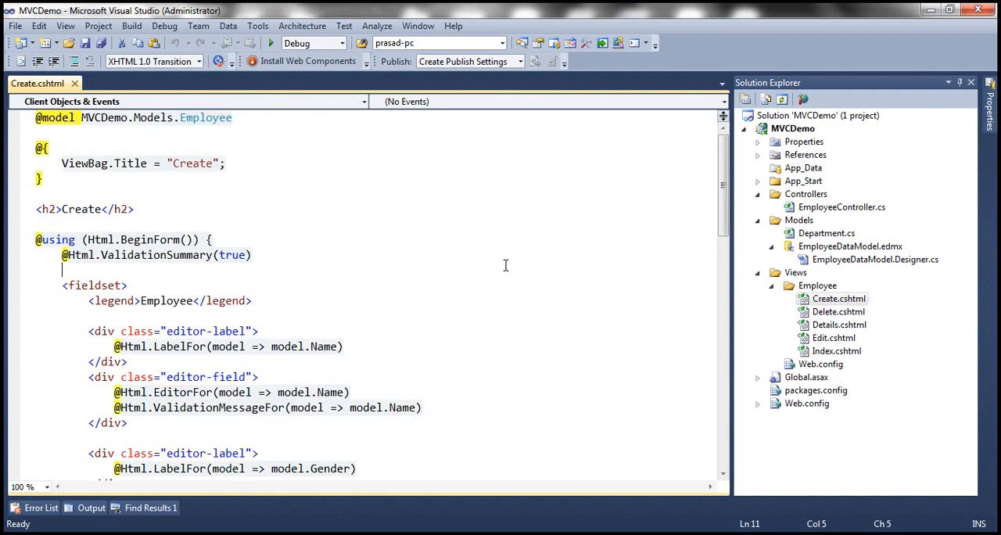
{"action": "scroll", "scroll_direction": "down", "scroll_amount": 3}
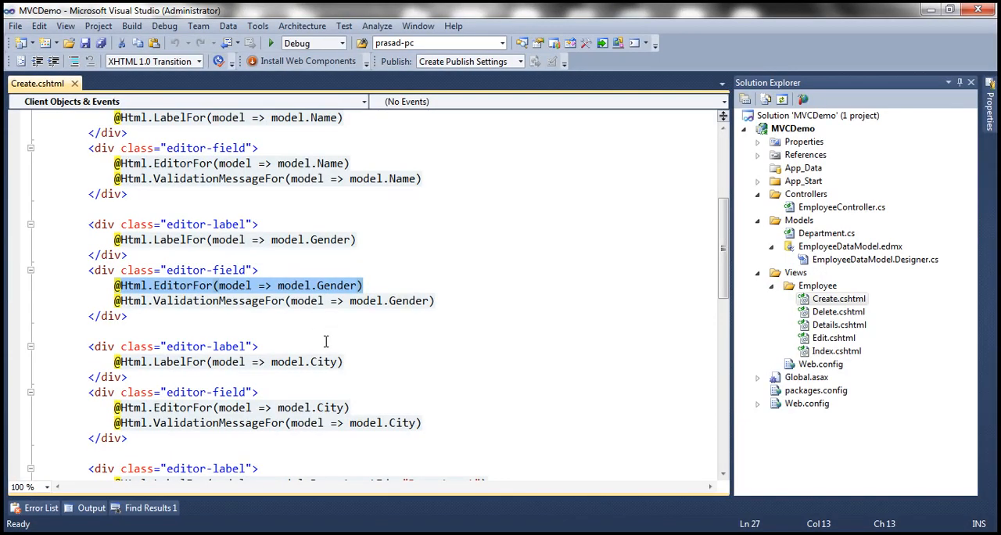
Replace the Gender EditorFor with a Male/Female DropDownList prompting 'Select Gender'
{"action": "type", "text": "@Html.DropDownList(\"Gender\", new List<SelectListItem>"}
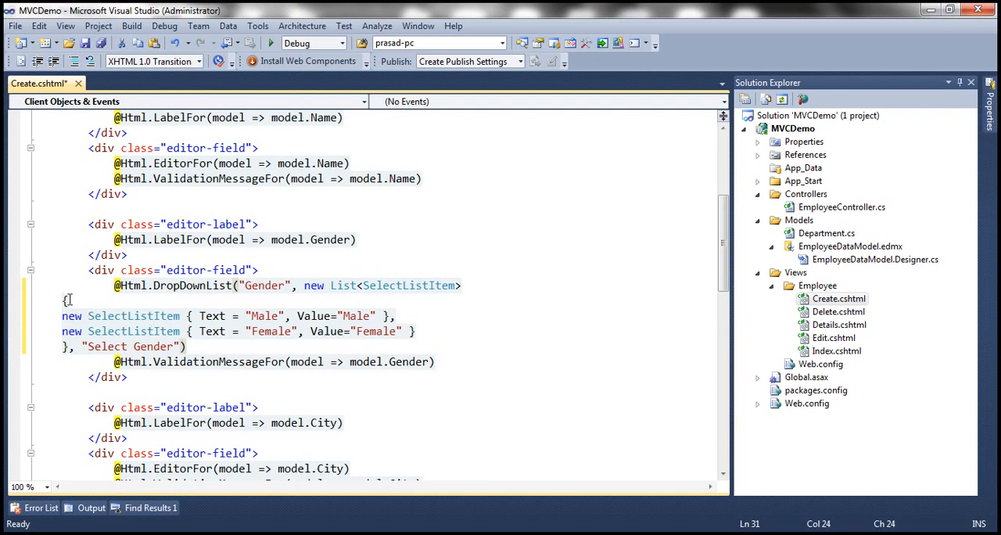
{"action": "left_click_drag", "start_coordinate": [63, 299], "coordinate": [213, 346]}
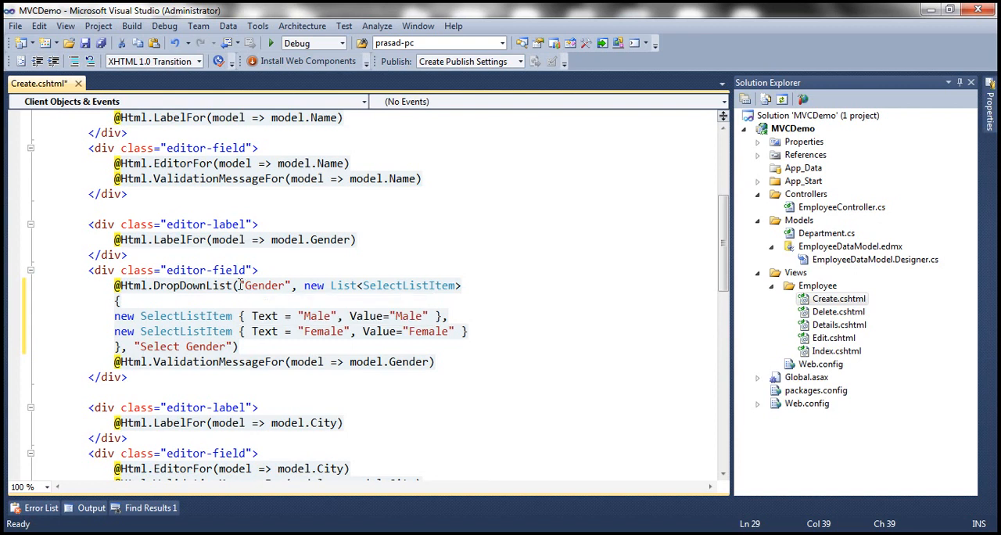
{"action": "double_click", "coordinate": [264, 285]}
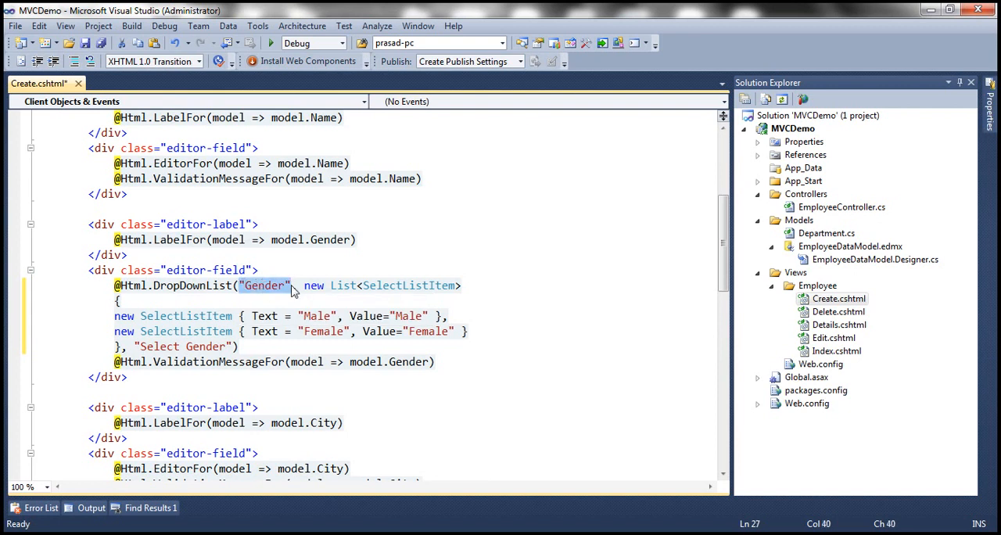
{"action": "mouse_move", "coordinate": [268, 296]}
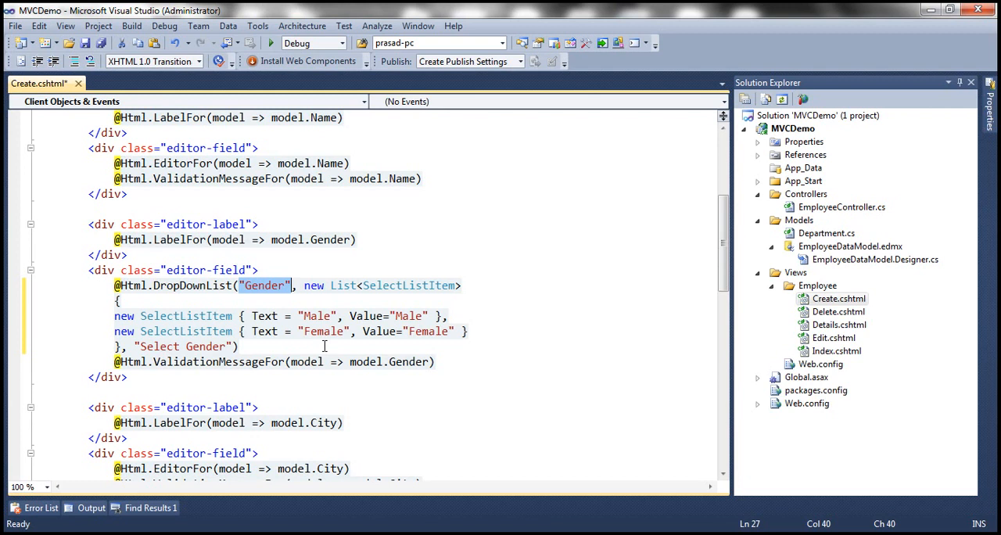
{"action": "mouse_move", "coordinate": [305, 286]}
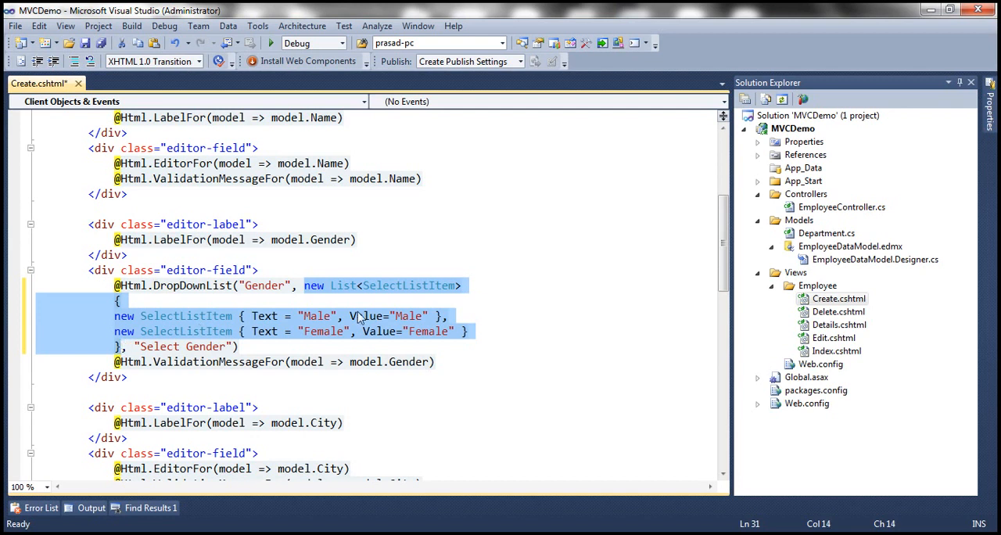
{"action": "mouse_move", "coordinate": [403, 300]}
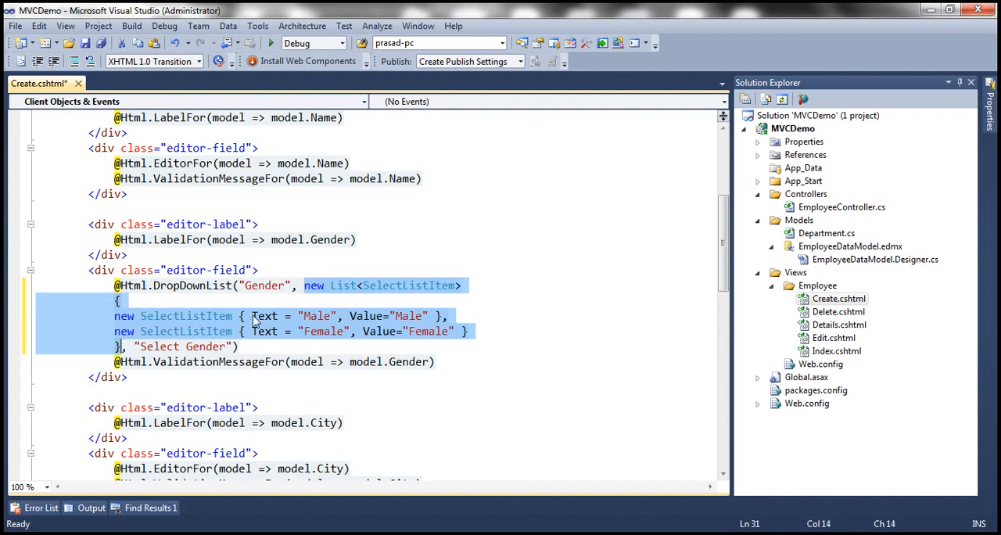
{"action": "left_click", "coordinate": [133, 324]}
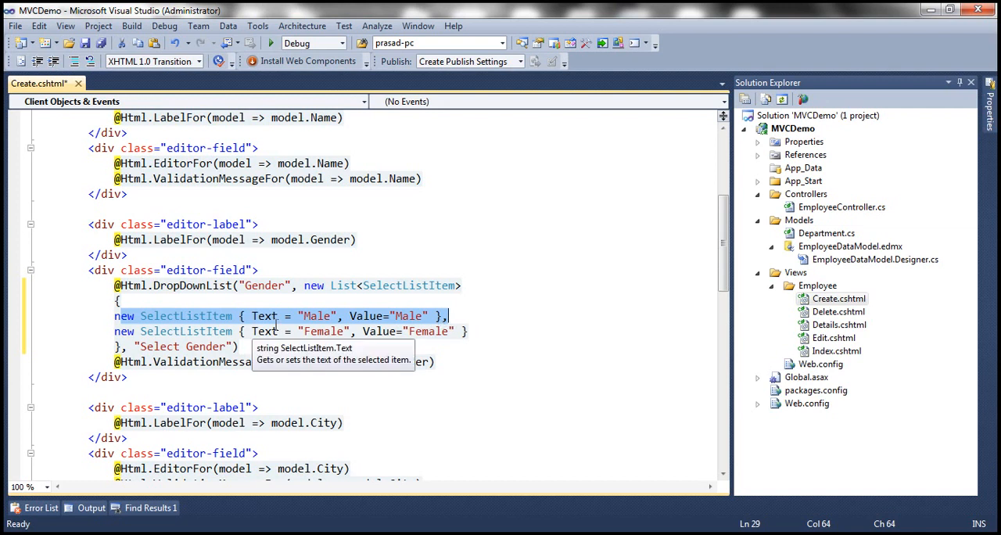
{"action": "mouse_move", "coordinate": [188, 325]}
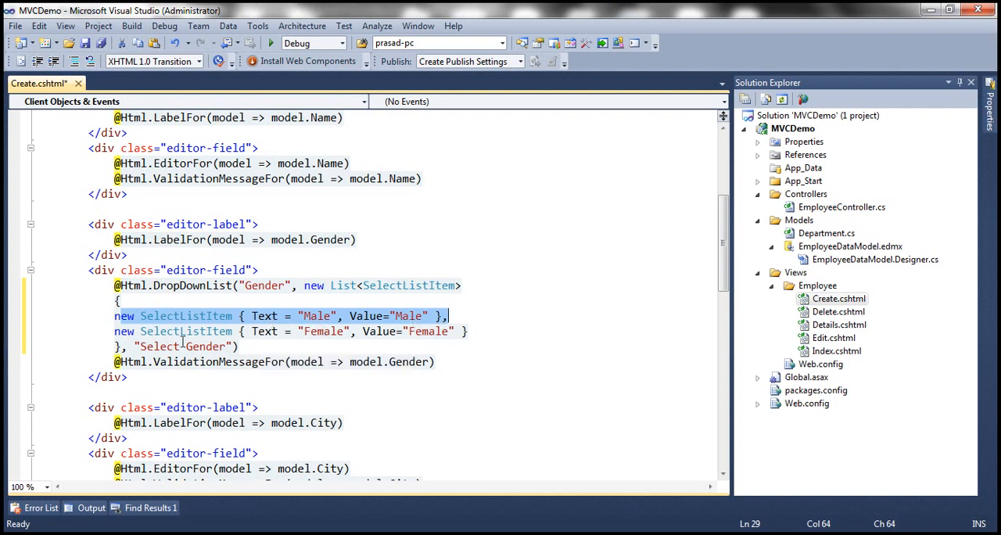
{"action": "double_click", "coordinate": [185, 330]}
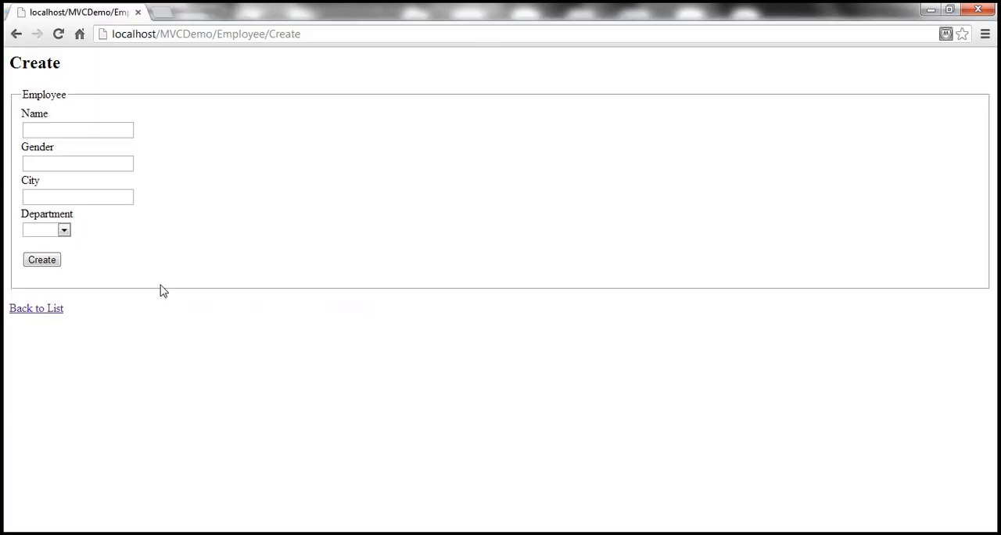
{"action": "left_click", "coordinate": [64, 229]}
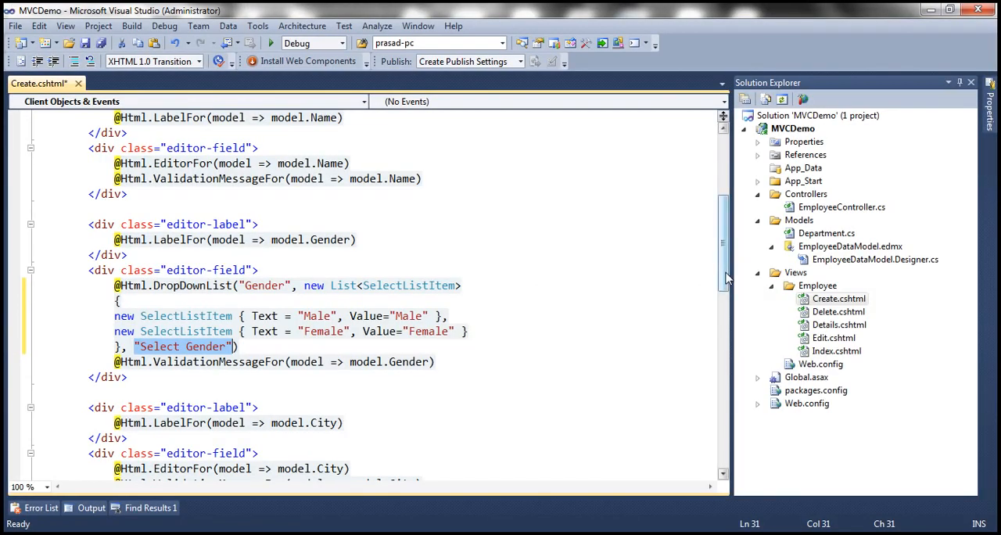
{"action": "scroll", "scroll_direction": "down", "scroll_amount": 3}
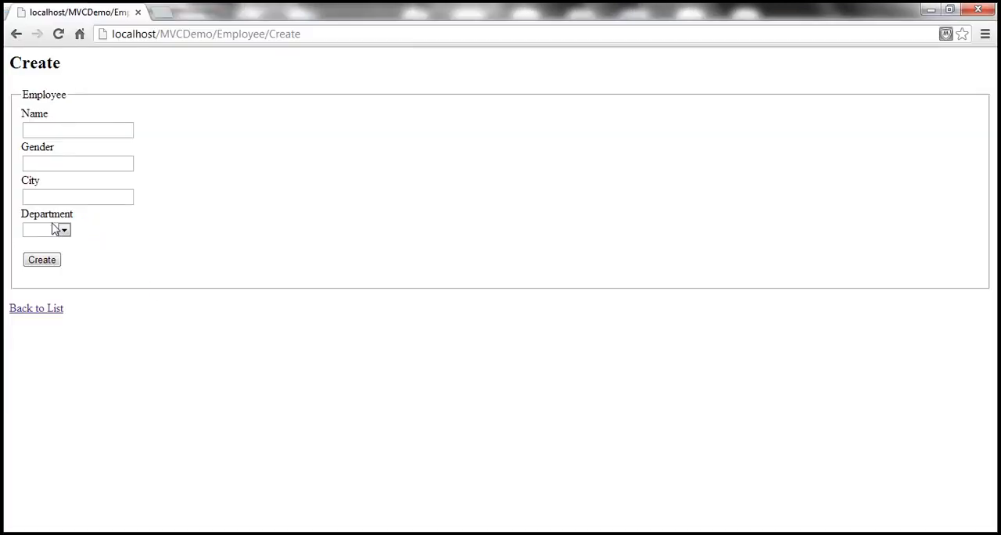
{"action": "left_click", "coordinate": [46, 229]}
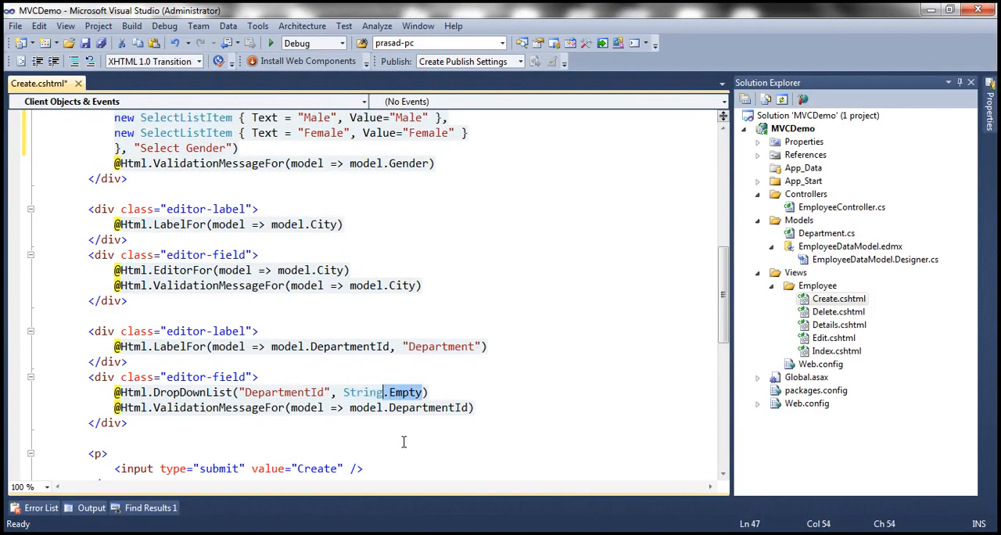
Set the Department prompt to 'Select Department' and wrap the view in an Arial-font div
{"action": "type", "text": "\"\""}
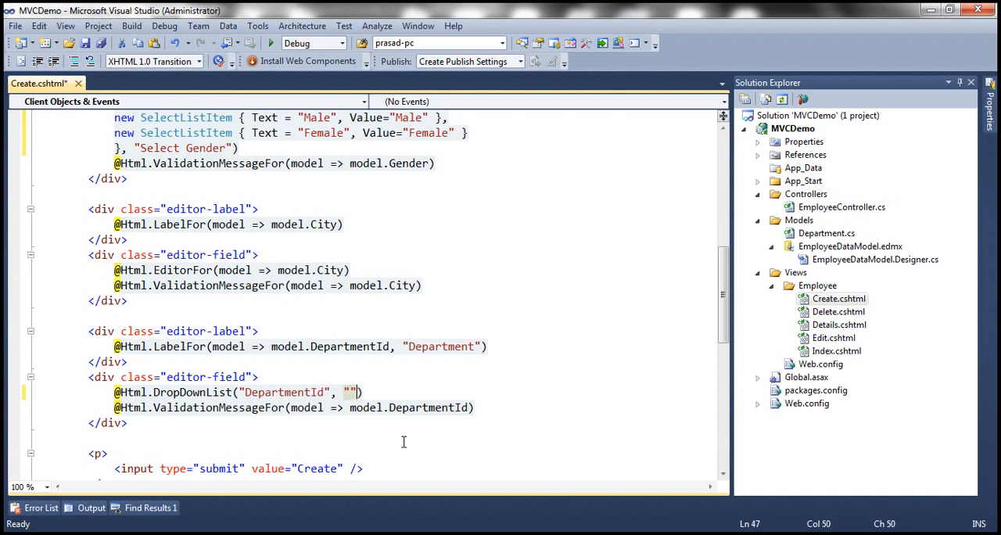
{"action": "type", "text": "Select Department"}
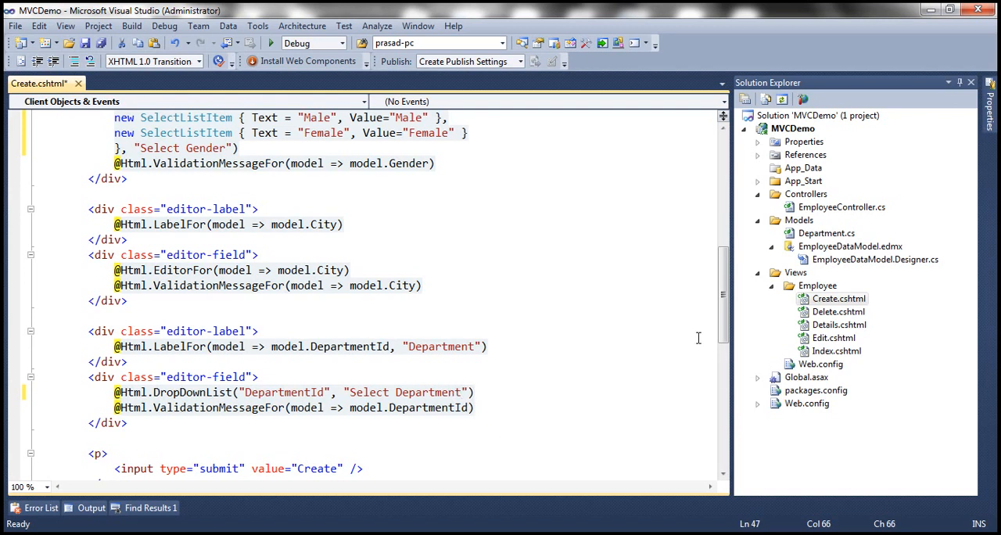
{"action": "scroll", "scroll_direction": "up", "scroll_amount": 3}
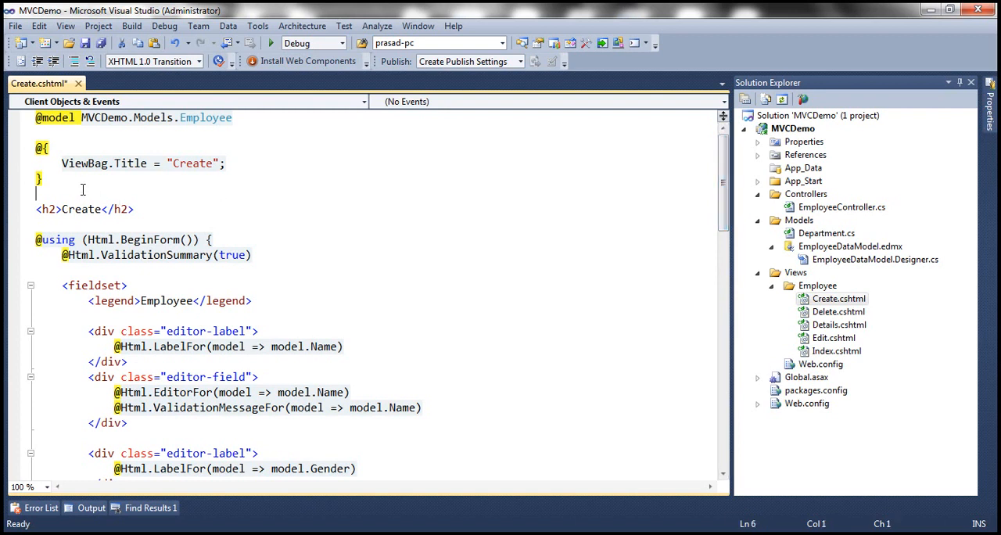
{"action": "type", "text": "<div"}
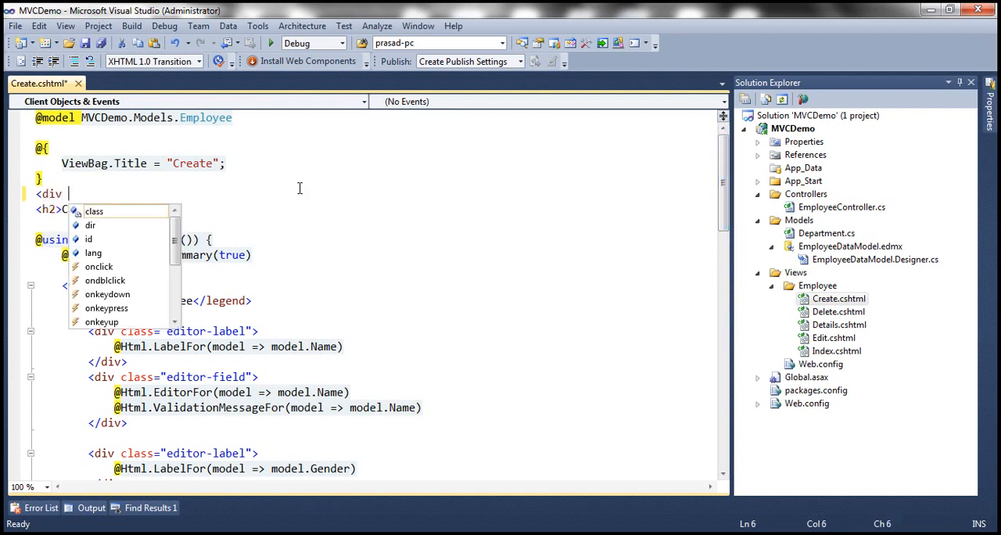
{"action": "type", "text": "style=\"font-family:Arial\">"}
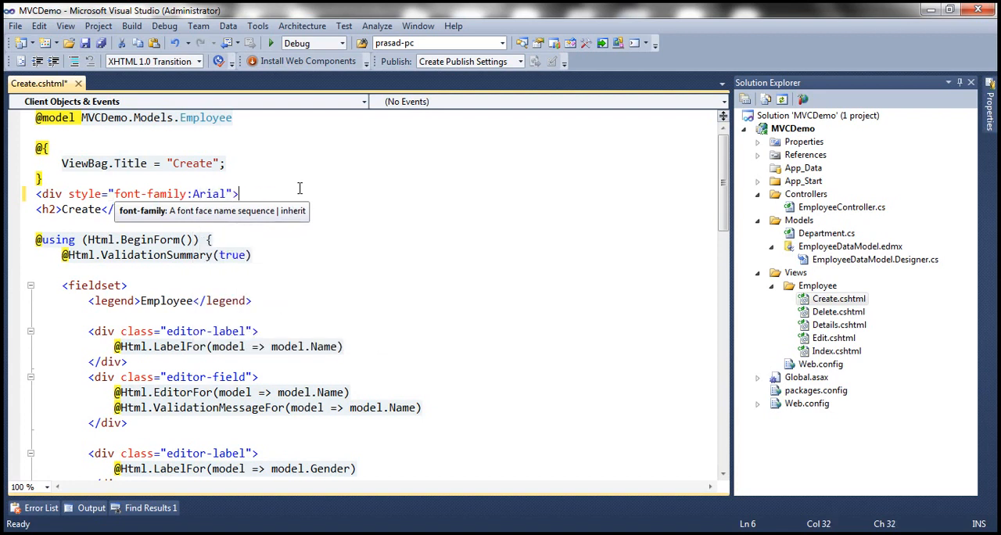
{"action": "scroll", "scroll_direction": "down", "scroll_amount": 3}
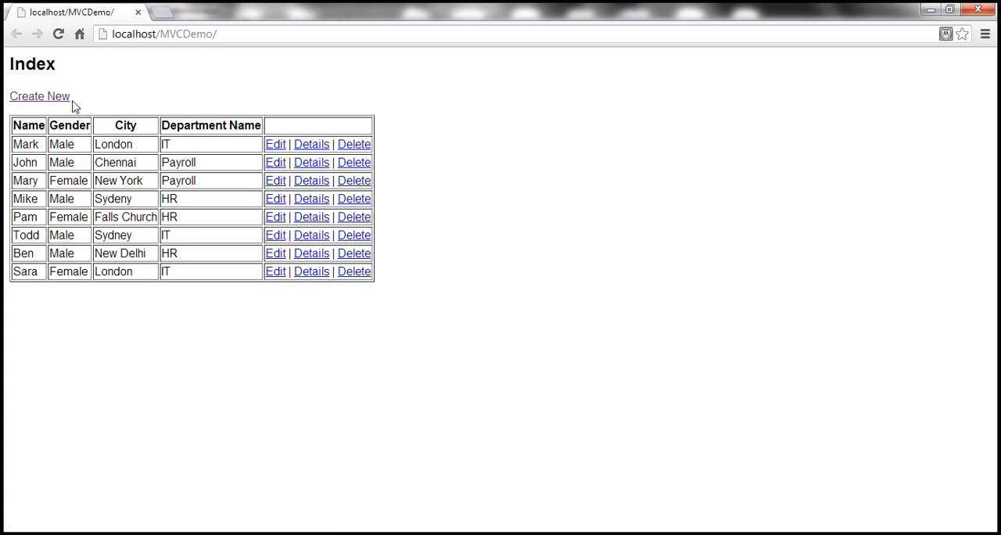
Open the updated Create form, check the Department choices, and submit it empty
{"action": "left_click", "coordinate": [39, 96]}
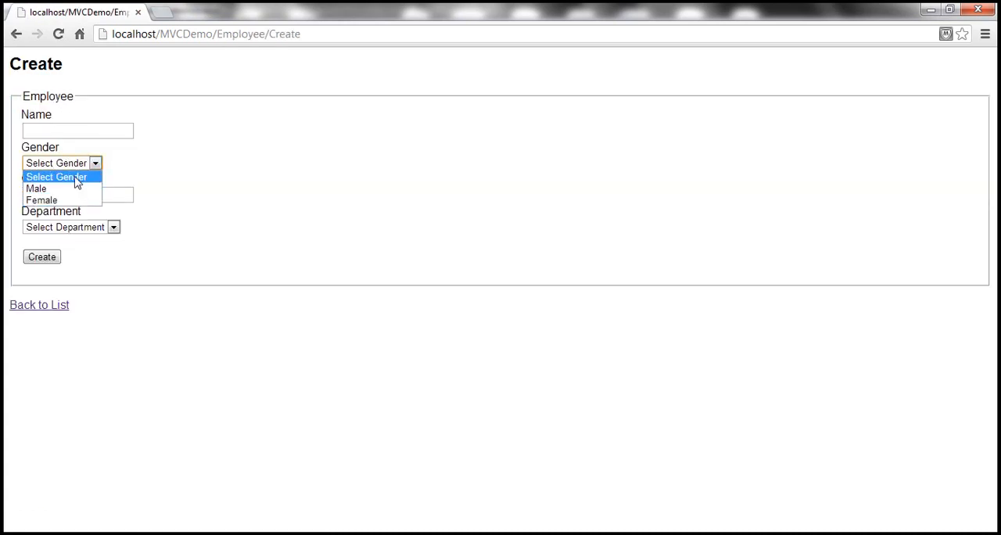
{"action": "mouse_move", "coordinate": [176, 162]}
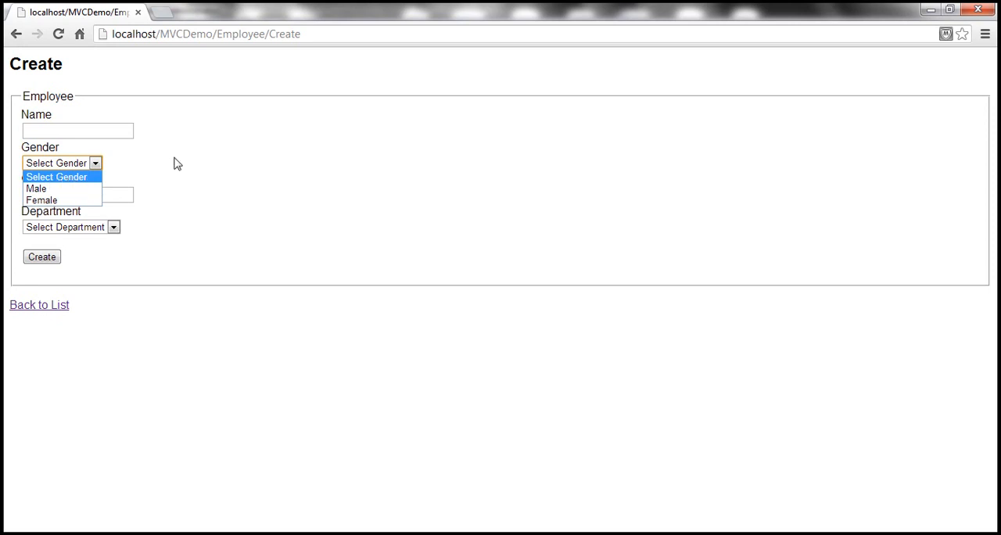
{"action": "left_click", "coordinate": [71, 227]}
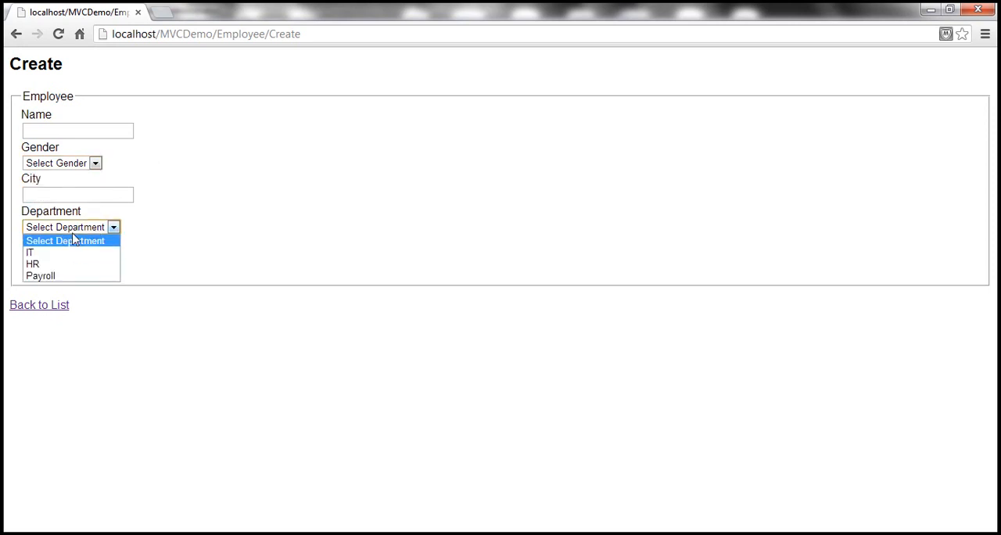
{"action": "mouse_move", "coordinate": [76, 249]}
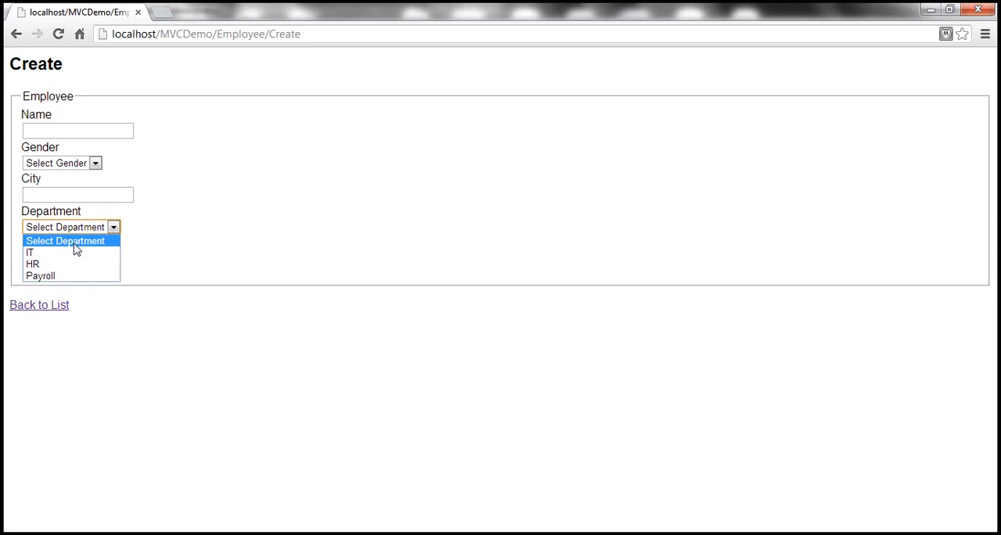
{"action": "left_click", "coordinate": [66, 240]}
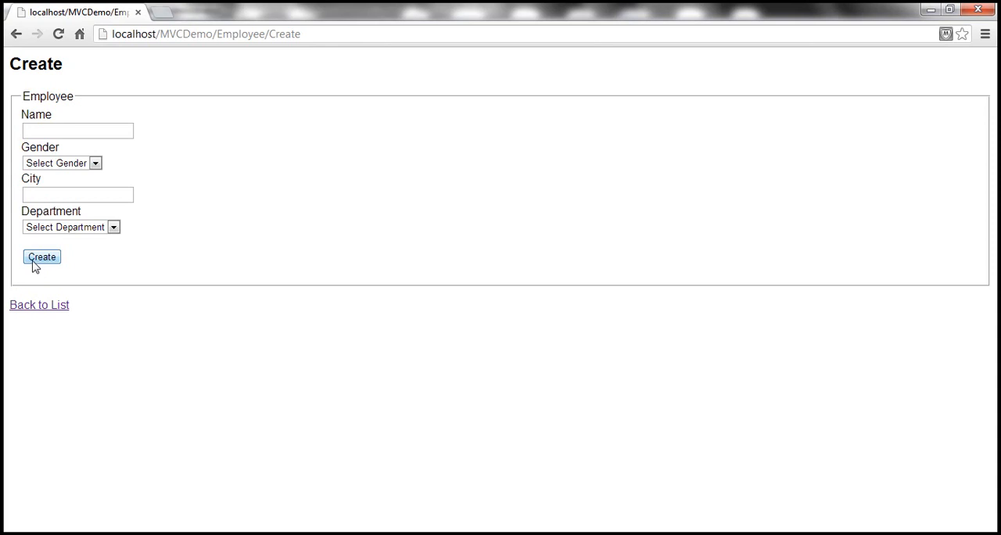
{"action": "left_click", "coordinate": [42, 256]}
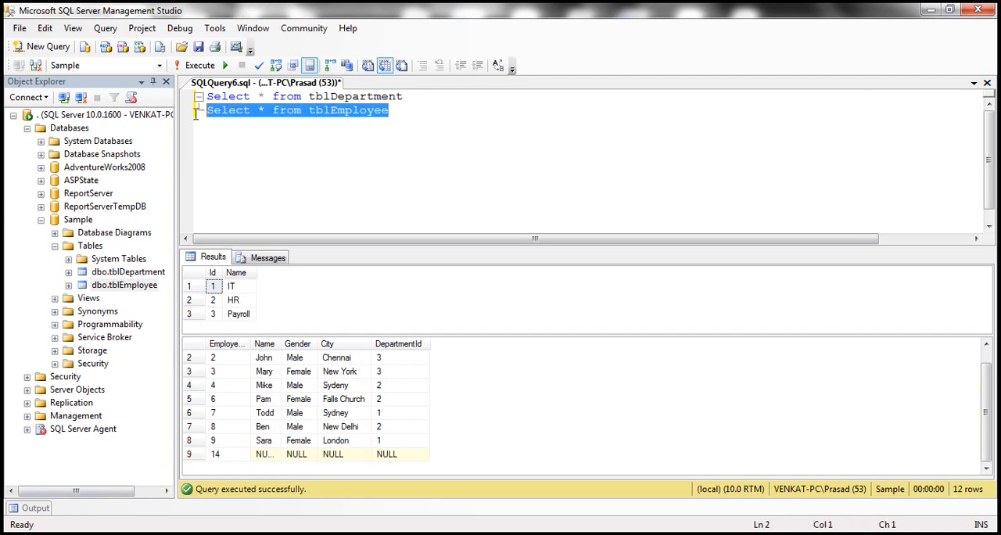
Run 'Select * from tblEmployee' and inspect new row 15 with NULL values
{"action": "left_click", "coordinate": [199, 65]}
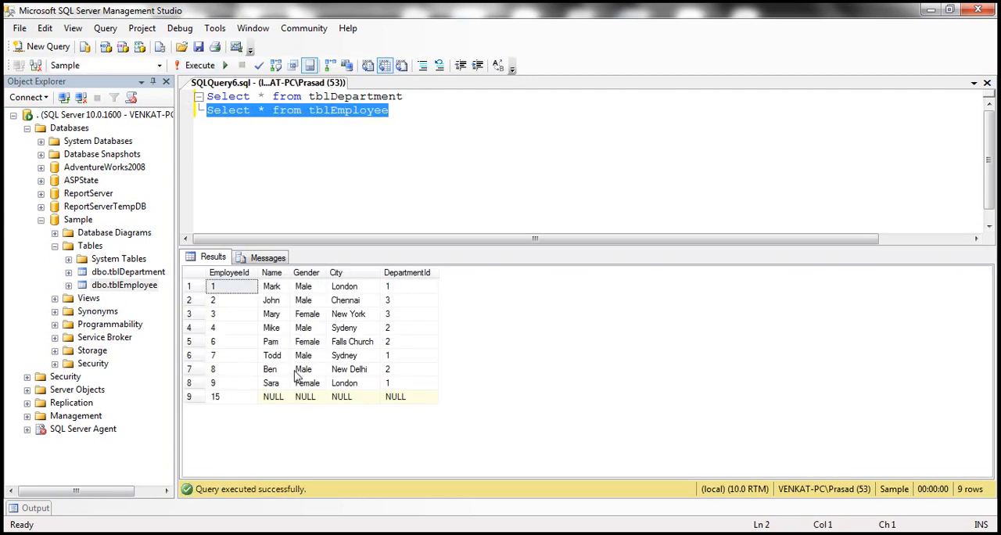
{"action": "left_click", "coordinate": [215, 396]}
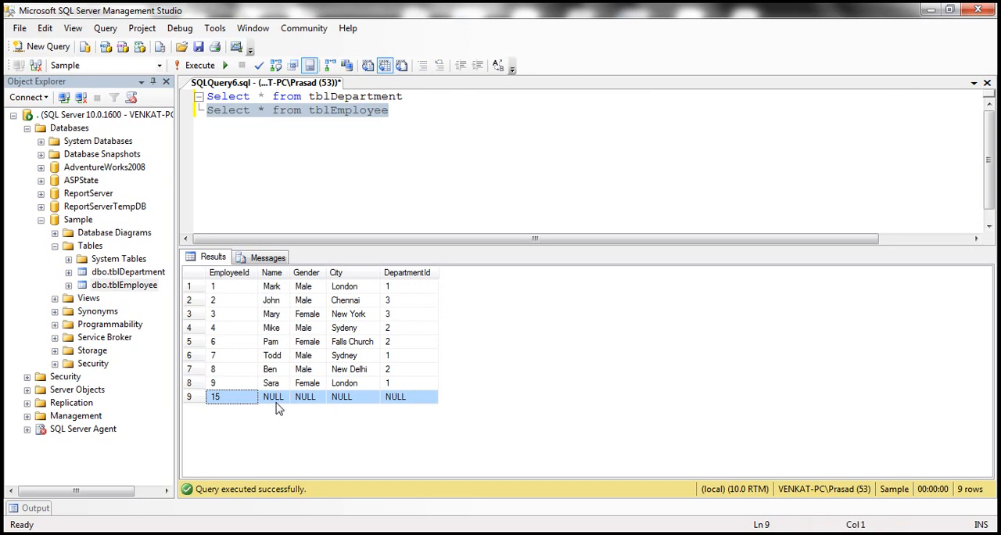
{"action": "mouse_move", "coordinate": [373, 416]}
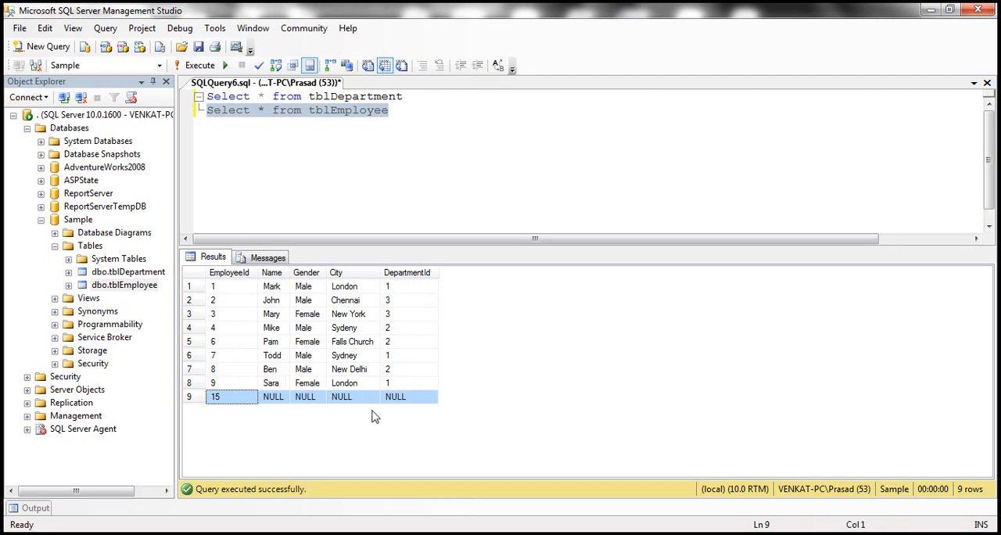
{"action": "mouse_move", "coordinate": [391, 383]}
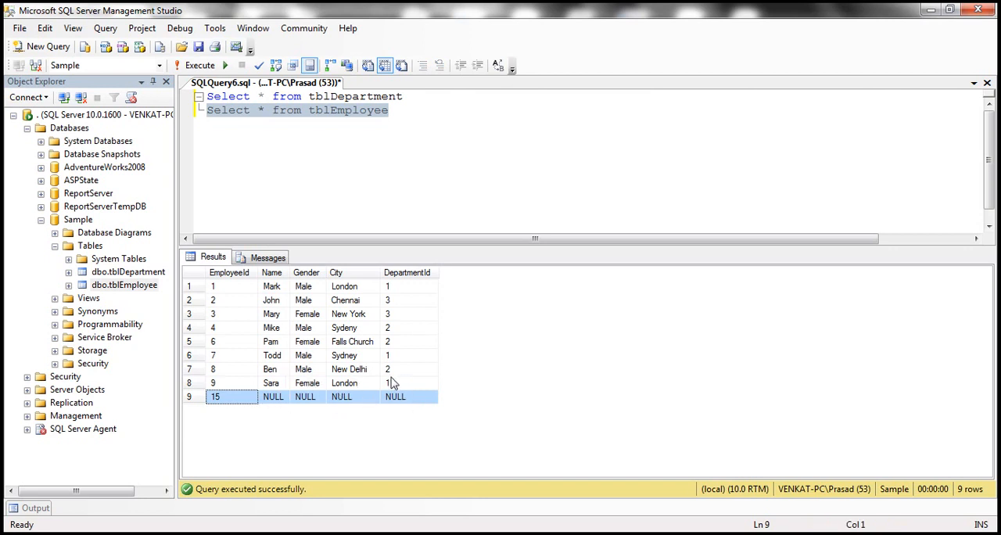
{"action": "mouse_move", "coordinate": [382, 327]}
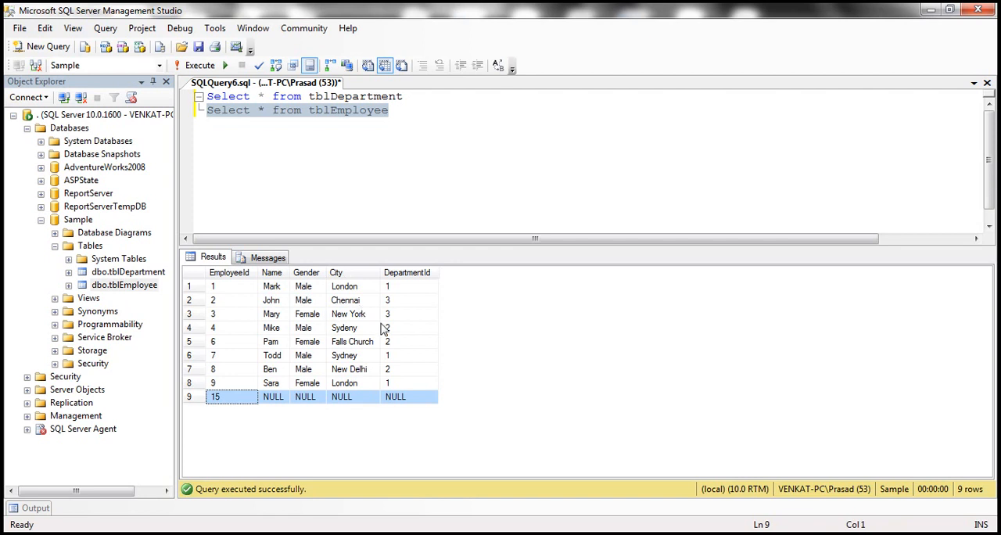
{"action": "mouse_move", "coordinate": [356, 330]}
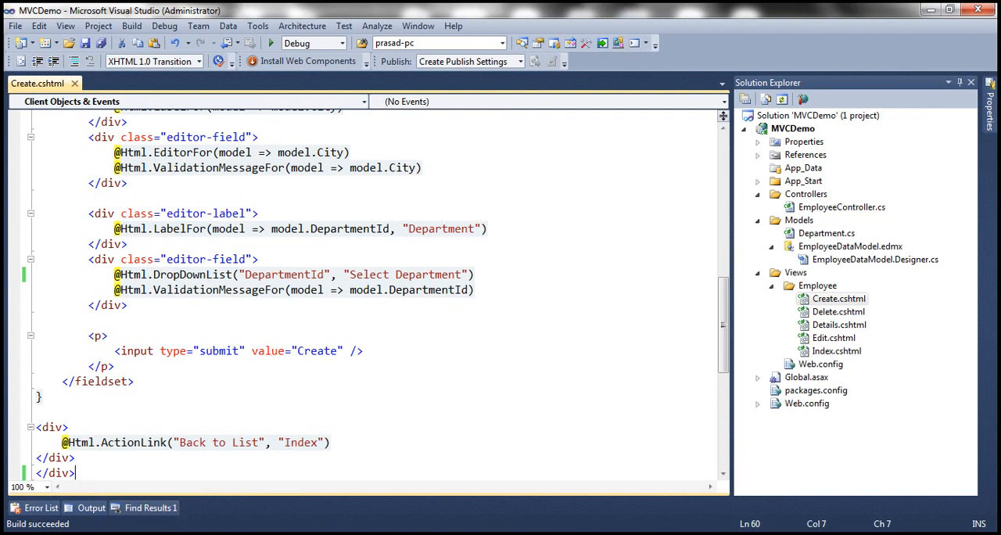
{"action": "mouse_move", "coordinate": [351, 379]}
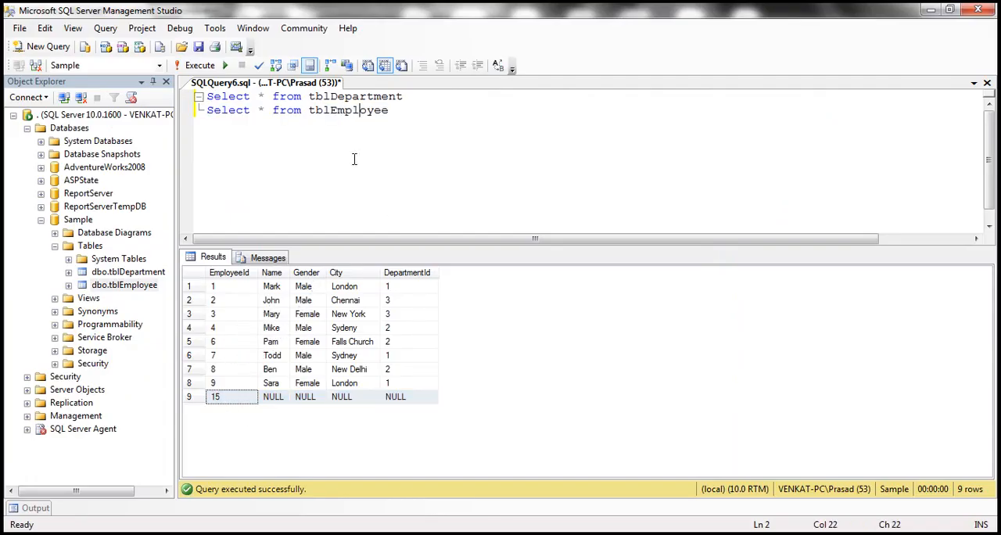
{"action": "double_click", "coordinate": [346, 110]}
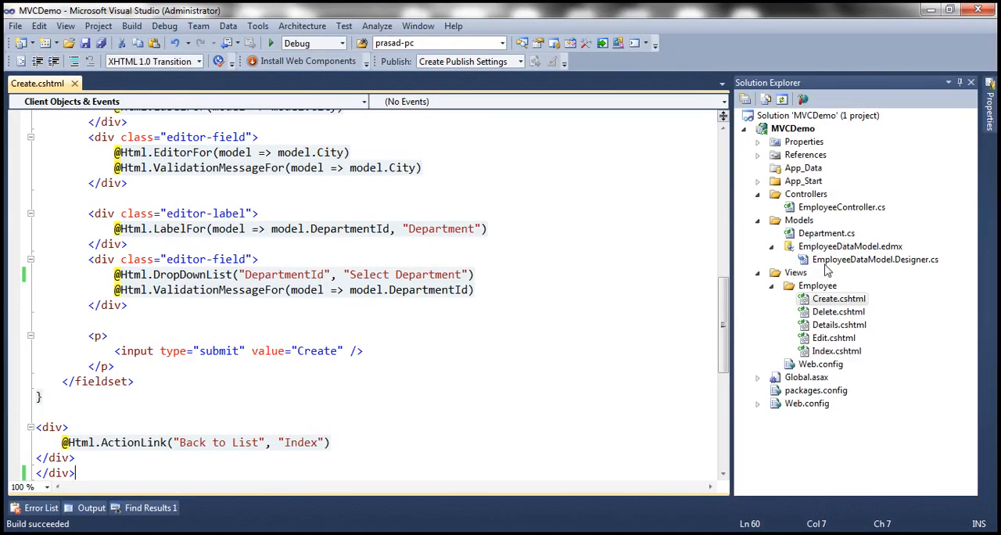
{"action": "mouse_move", "coordinate": [860, 268]}
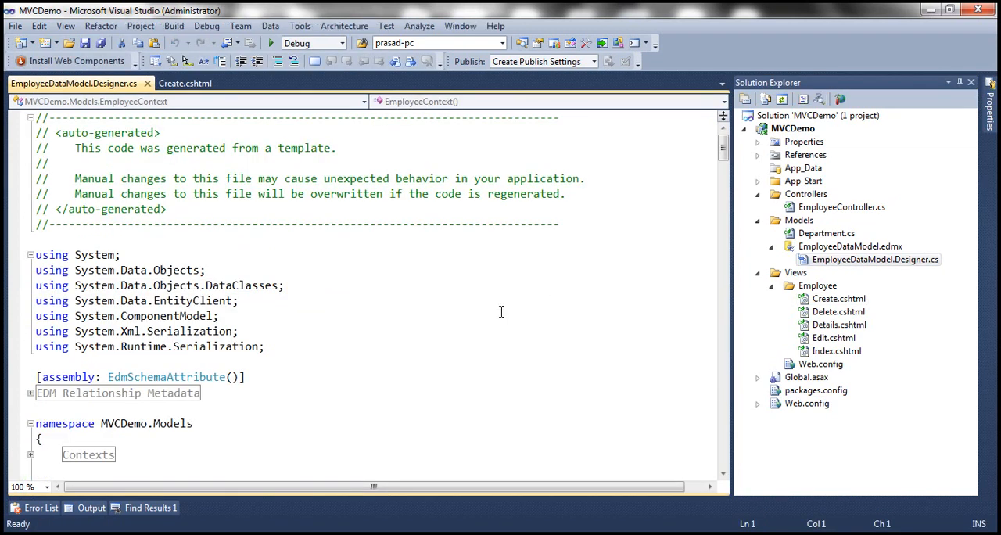
Scroll EmployeeDataModel.Designer.cs to the partial Employee entity class and its Name property
{"action": "scroll", "scroll_direction": "down", "scroll_amount": 3}
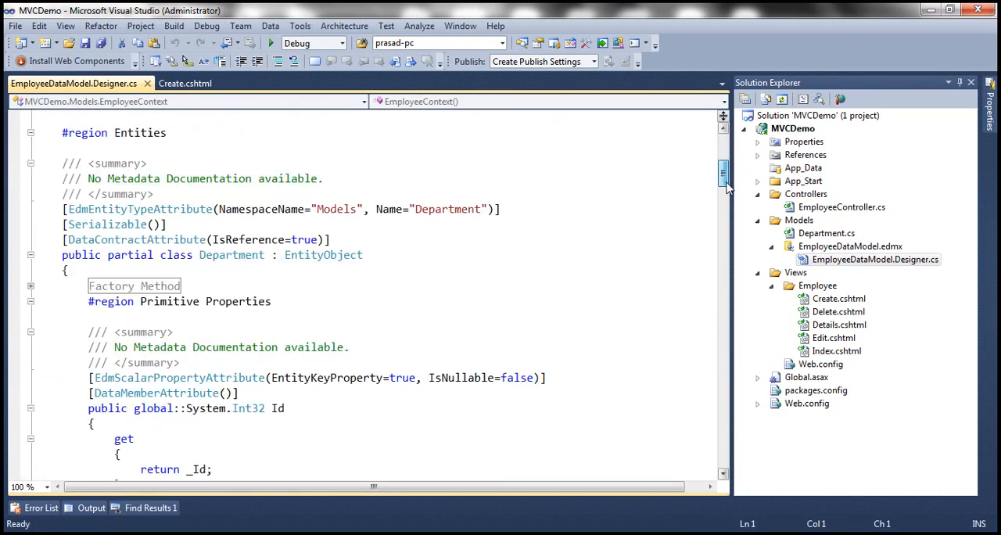
{"action": "scroll", "scroll_direction": "down", "scroll_amount": 3}
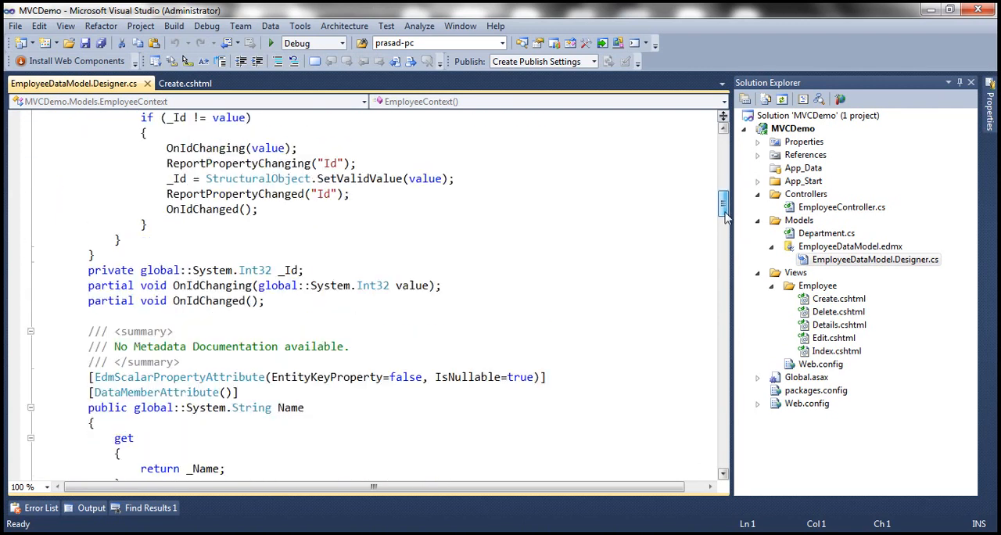
{"action": "scroll", "scroll_direction": "down", "scroll_amount": 3}
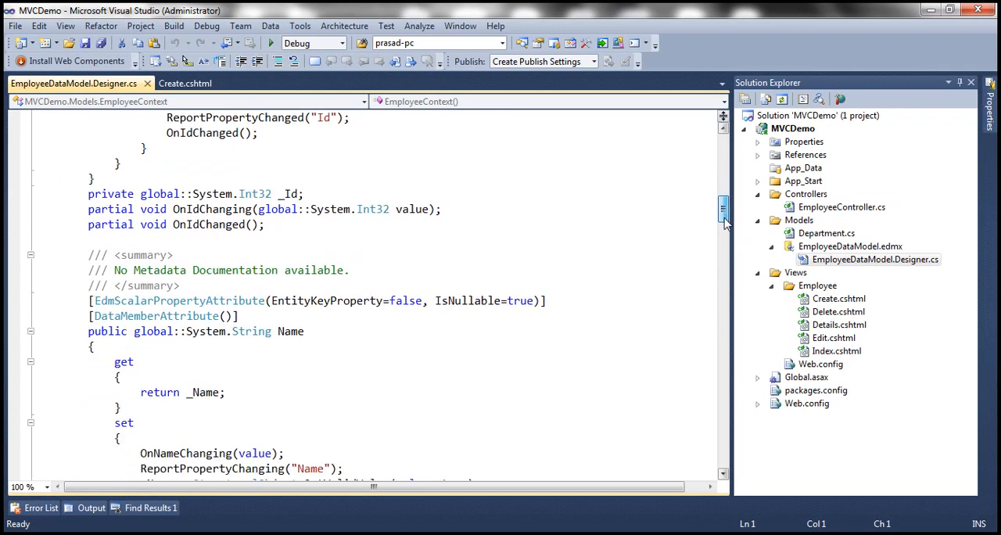
{"action": "scroll", "scroll_direction": "down", "scroll_amount": 3}
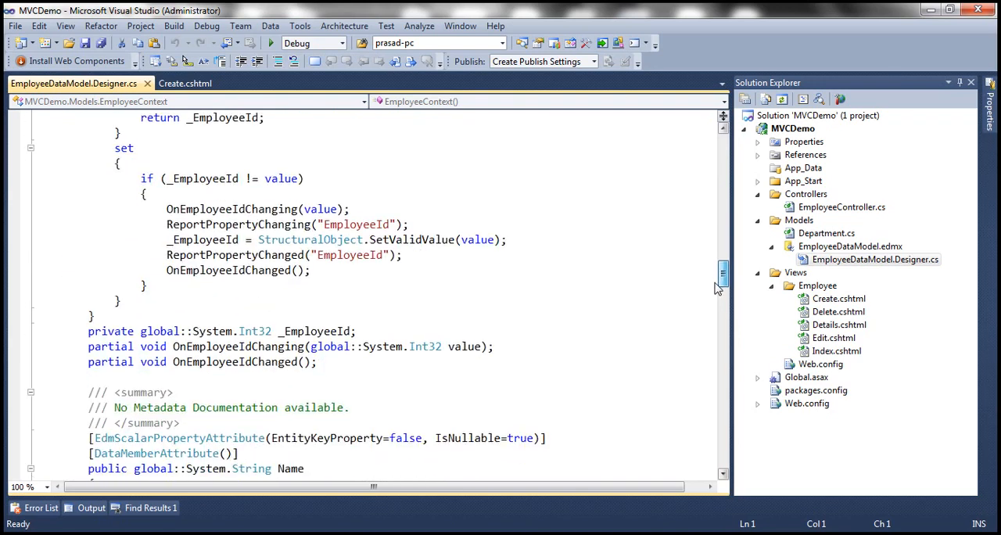
{"action": "scroll", "scroll_direction": "up", "scroll_amount": 3}
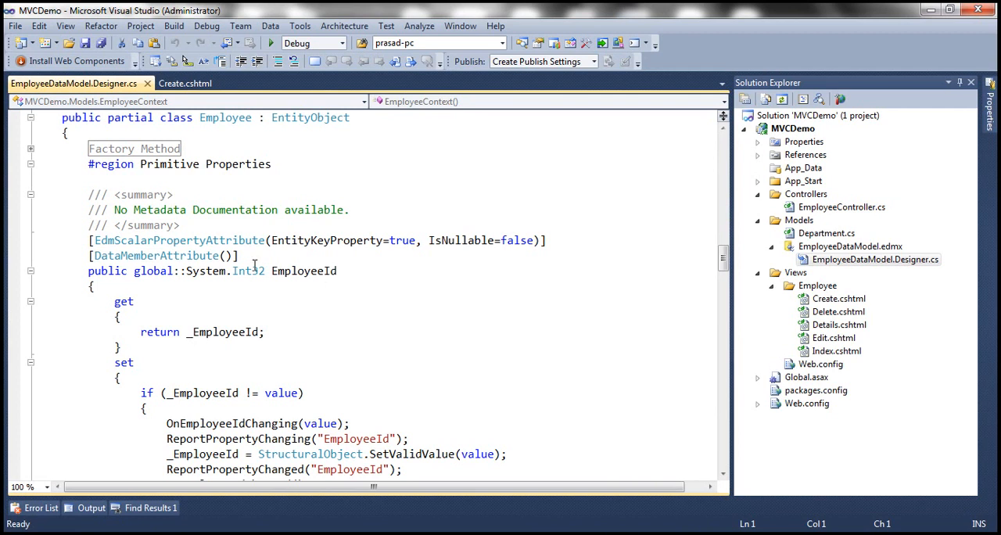
{"action": "mouse_move", "coordinate": [731, 286]}
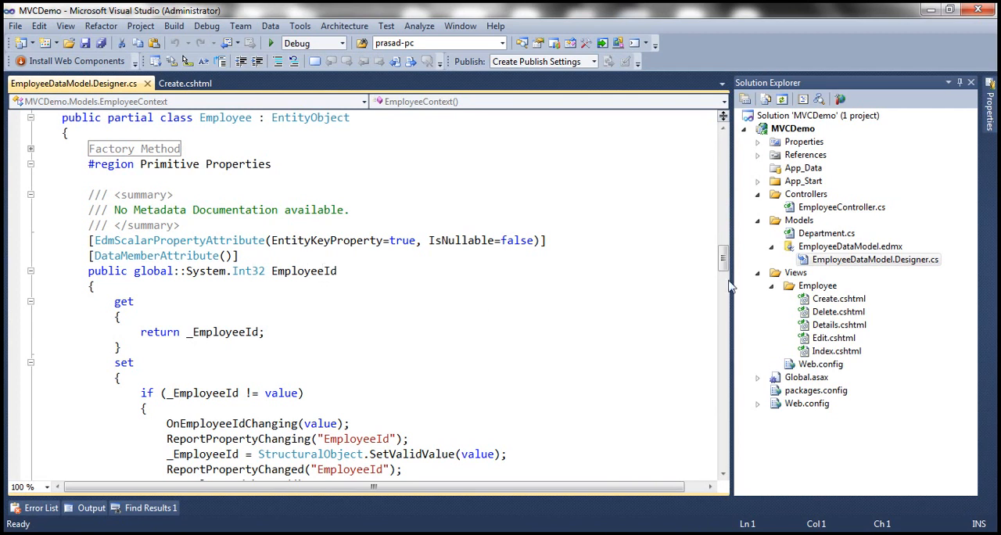
{"action": "mouse_move", "coordinate": [838, 266]}
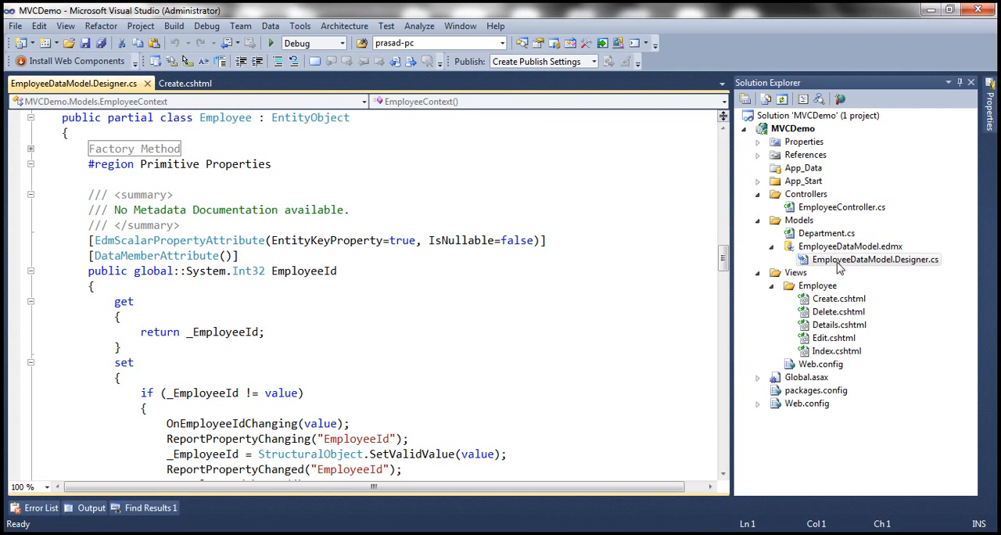
{"action": "mouse_move", "coordinate": [865, 268]}
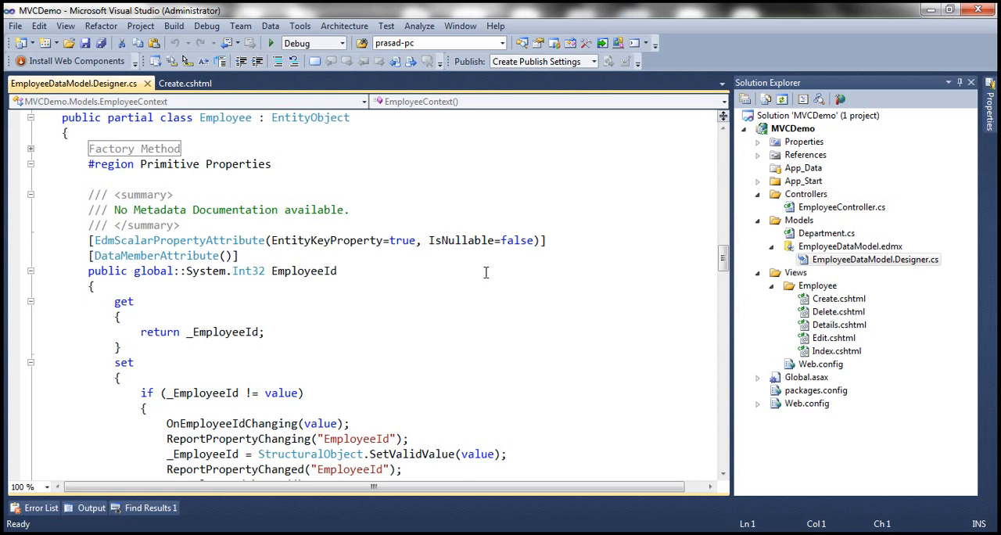
{"action": "left_click", "coordinate": [799, 219]}
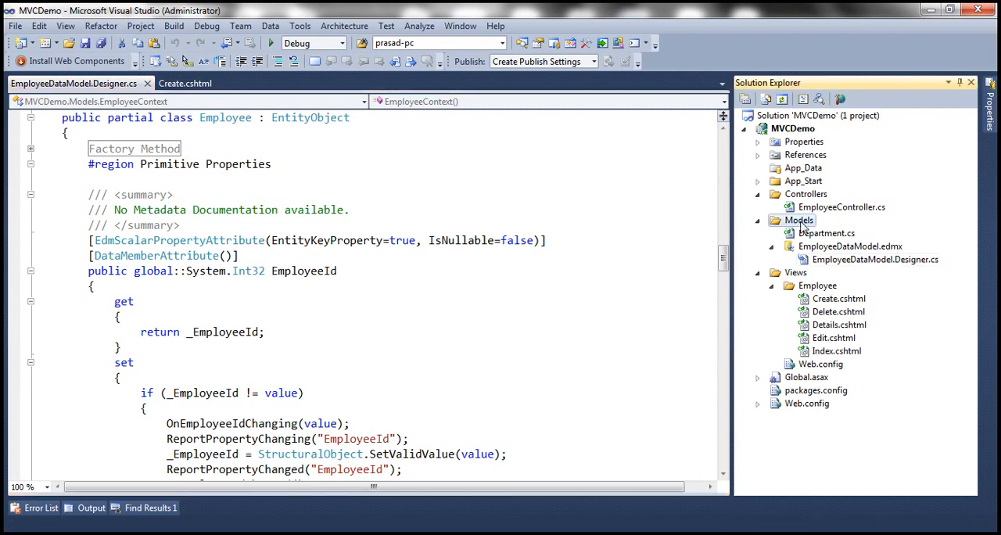
Add a new class file named Employee to the Models folder
{"action": "right_click", "coordinate": [814, 220]}
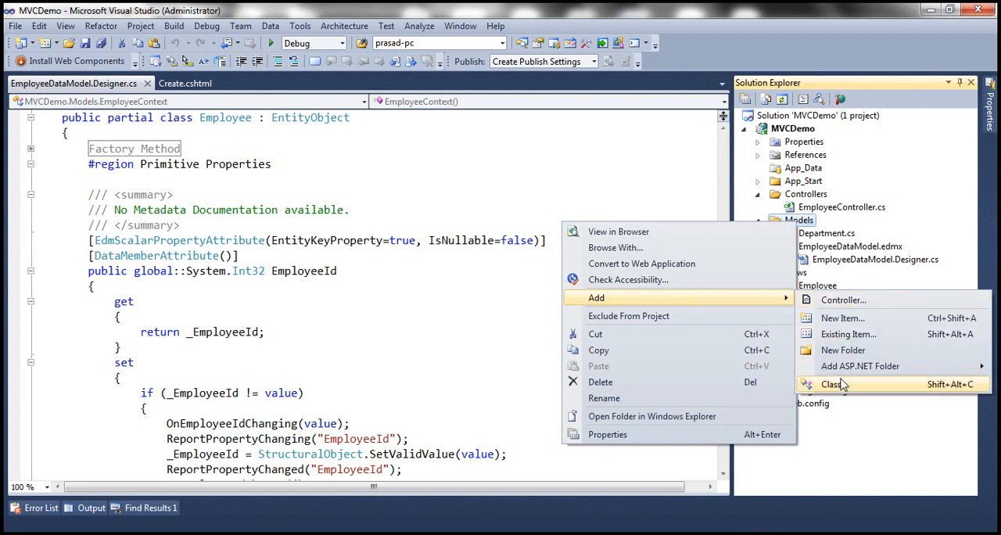
{"action": "left_click", "coordinate": [831, 384]}
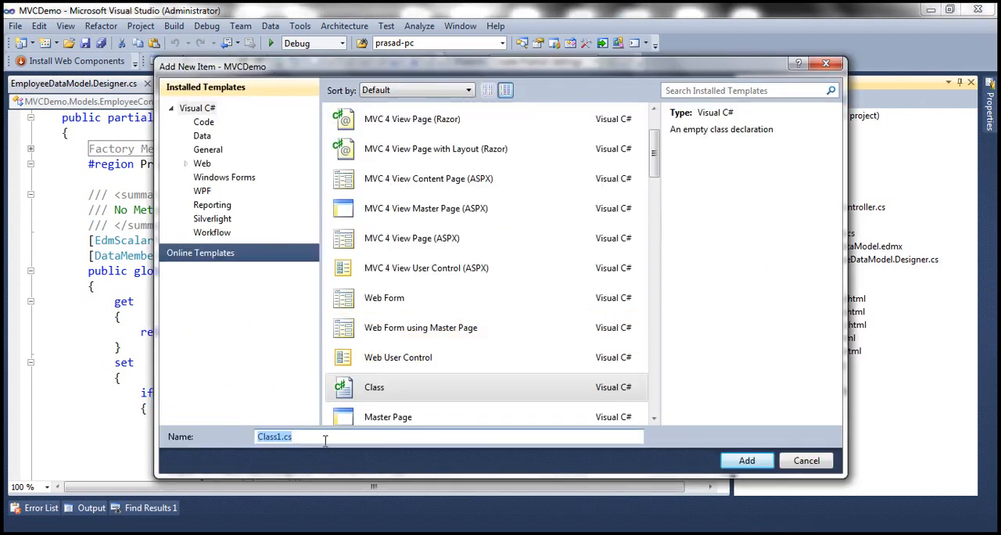
{"action": "type", "text": "Employe"}
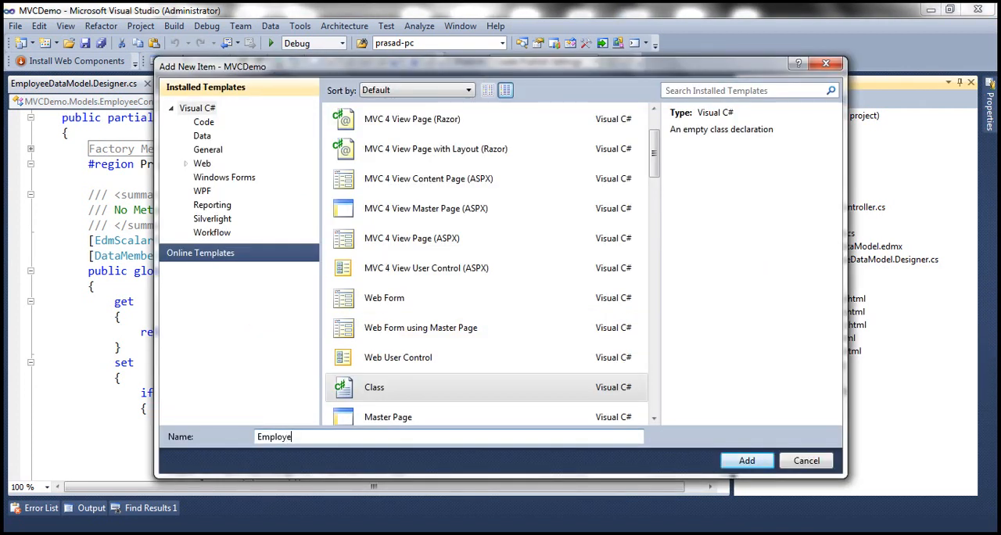
{"action": "left_click", "coordinate": [745, 460]}
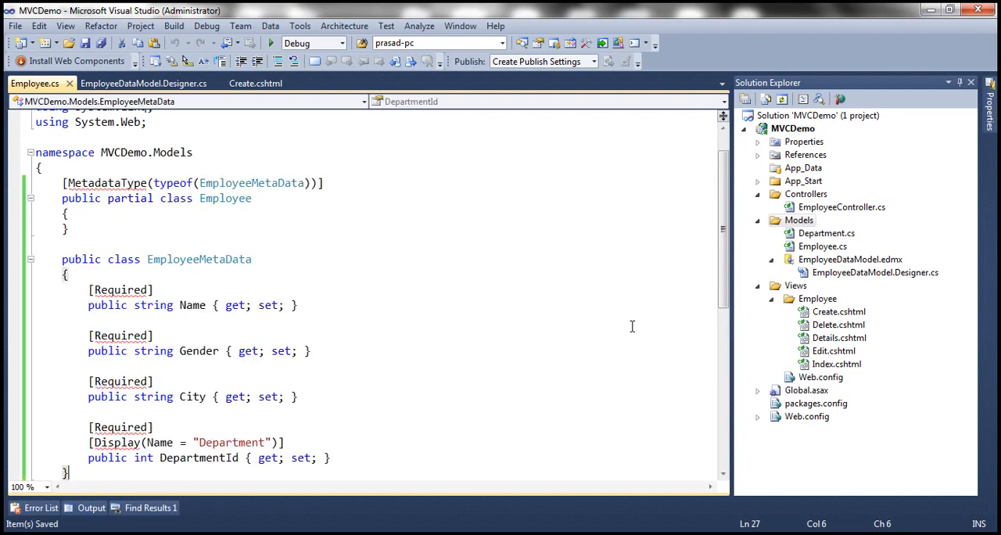
Add 'using System.ComponentModel.DataAnnotations;' at the top of Employee.cs
{"action": "scroll", "scroll_direction": "up", "scroll_amount": 3}
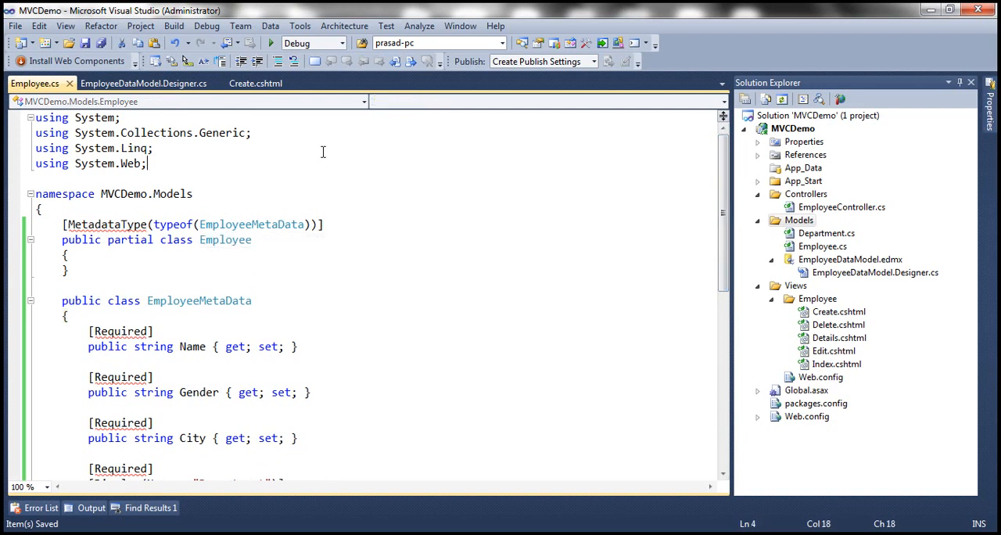
{"action": "type", "text": "using System"}
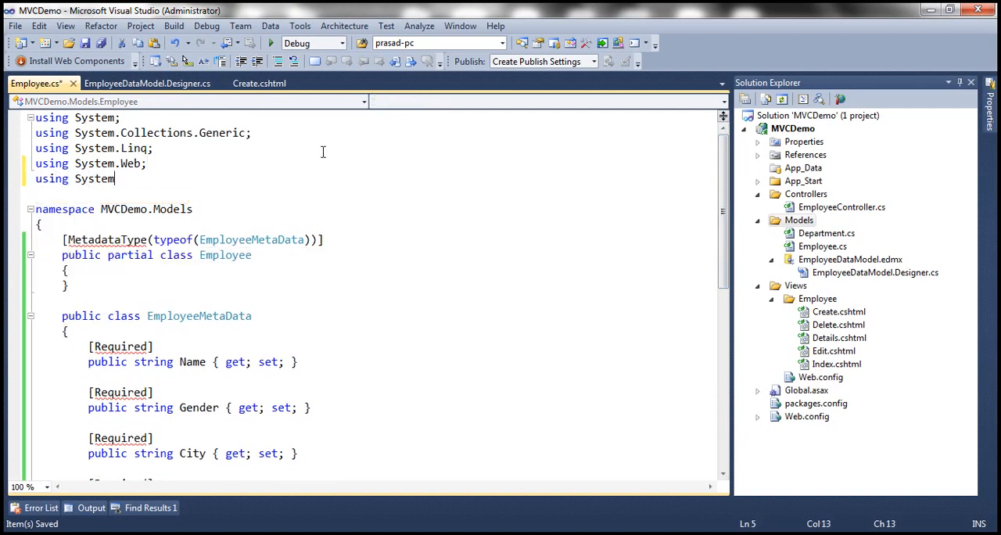
{"action": "type", "text": ".ComponentModel"}
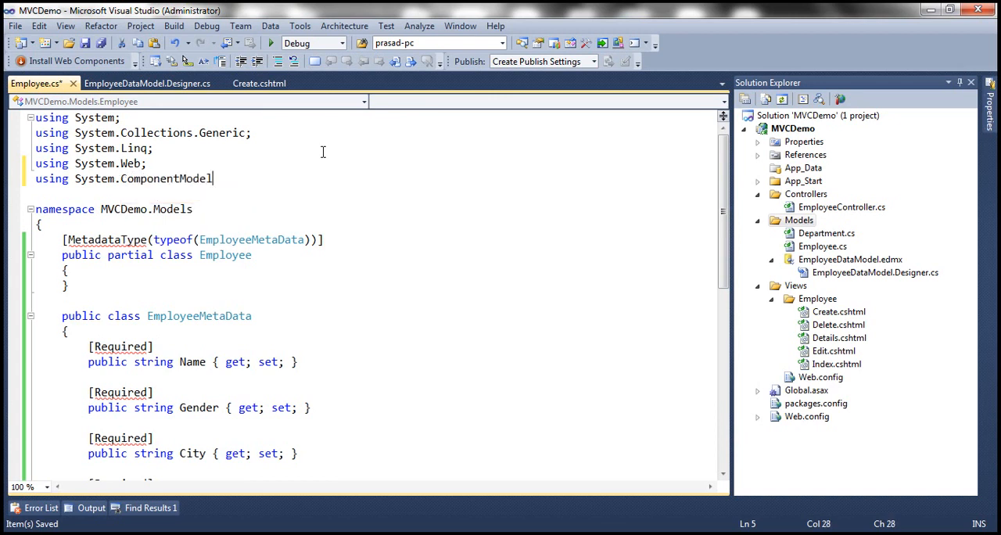
{"action": "type", "text": ".DataAnnotations;"}
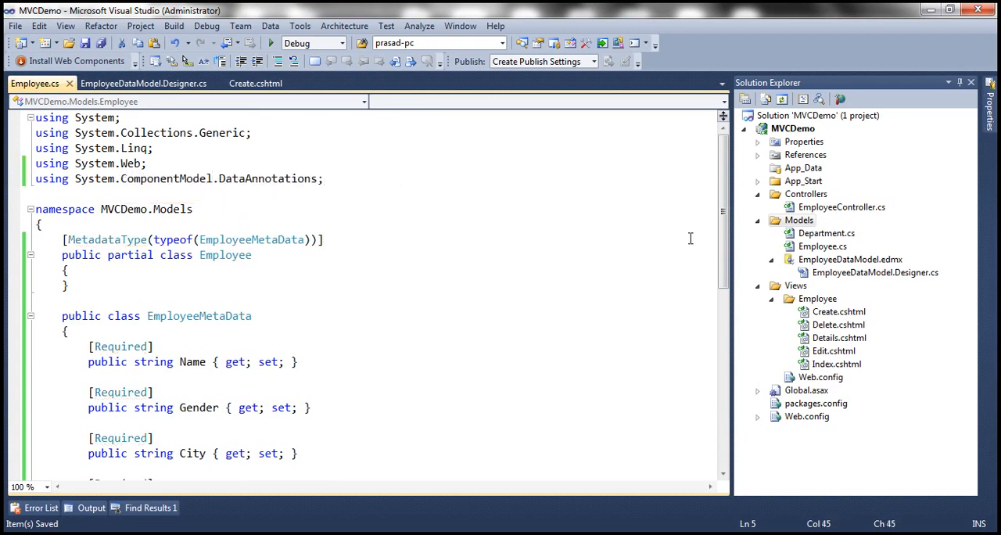
{"action": "mouse_move", "coordinate": [766, 331]}
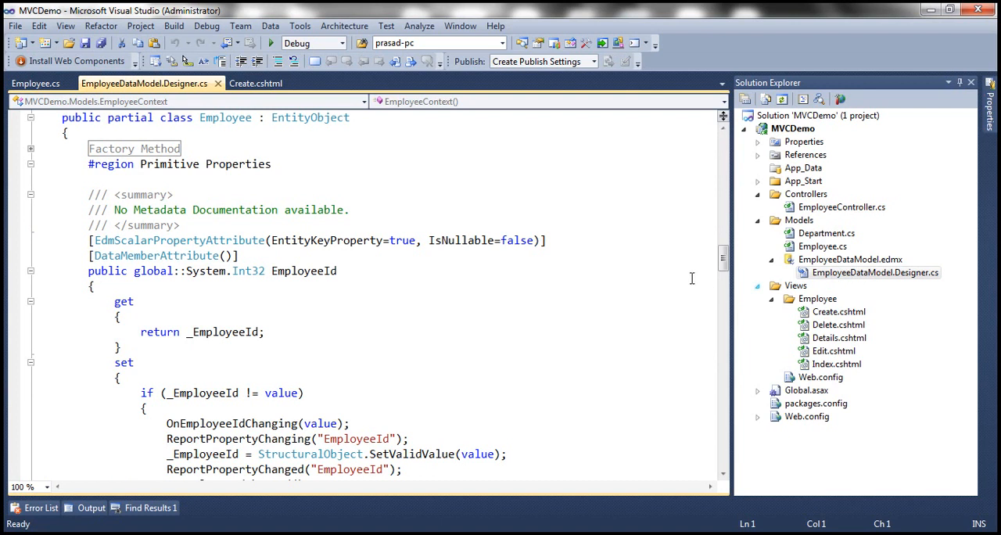
{"action": "mouse_move", "coordinate": [722, 260]}
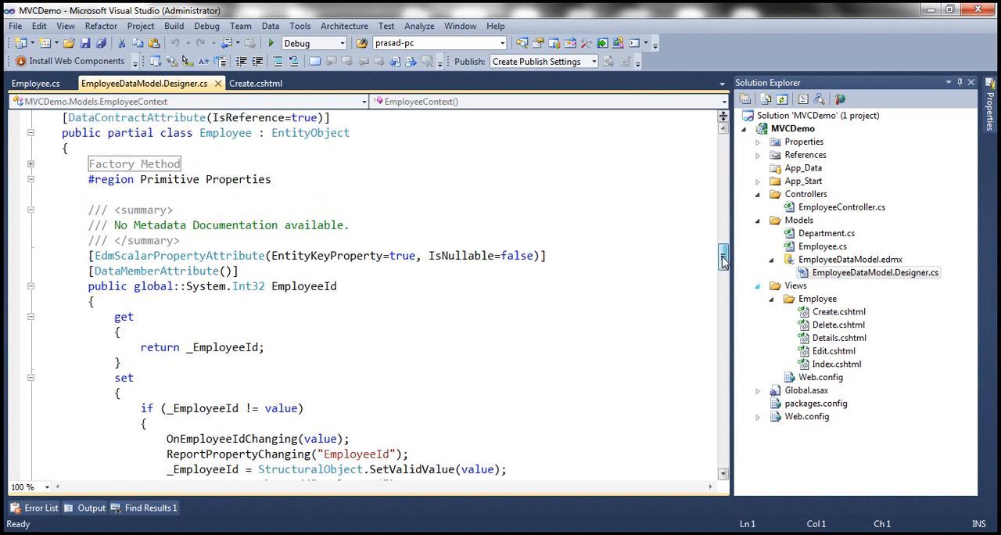
Select the generated partial Employee class name in the designer file, then return to Employee.cs
{"action": "scroll", "scroll_direction": "up", "scroll_amount": 3}
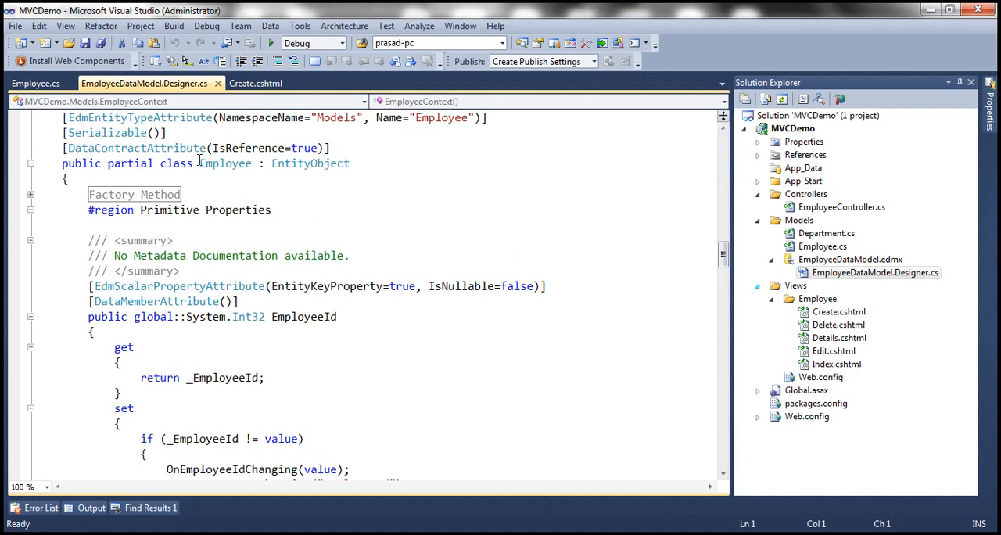
{"action": "double_click", "coordinate": [225, 163]}
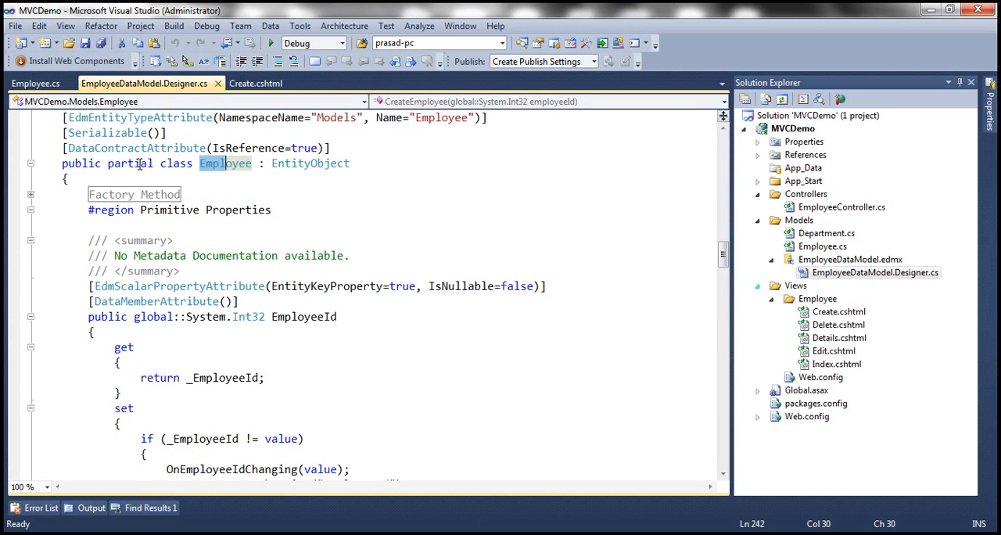
{"action": "left_click", "coordinate": [35, 83]}
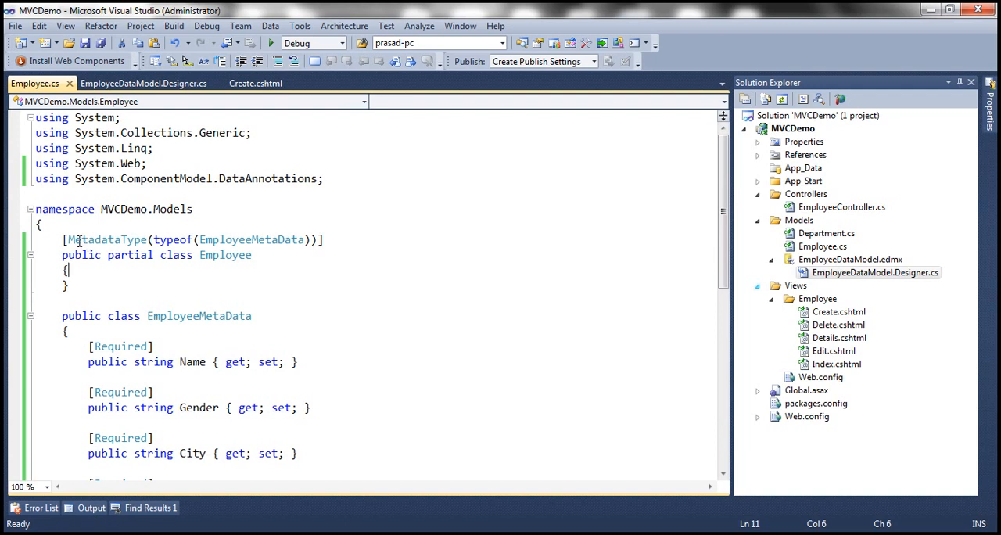
Highlight the MetadataType attribute and the EmployeeMetaData class name, and scroll through the code
{"action": "double_click", "coordinate": [108, 239]}
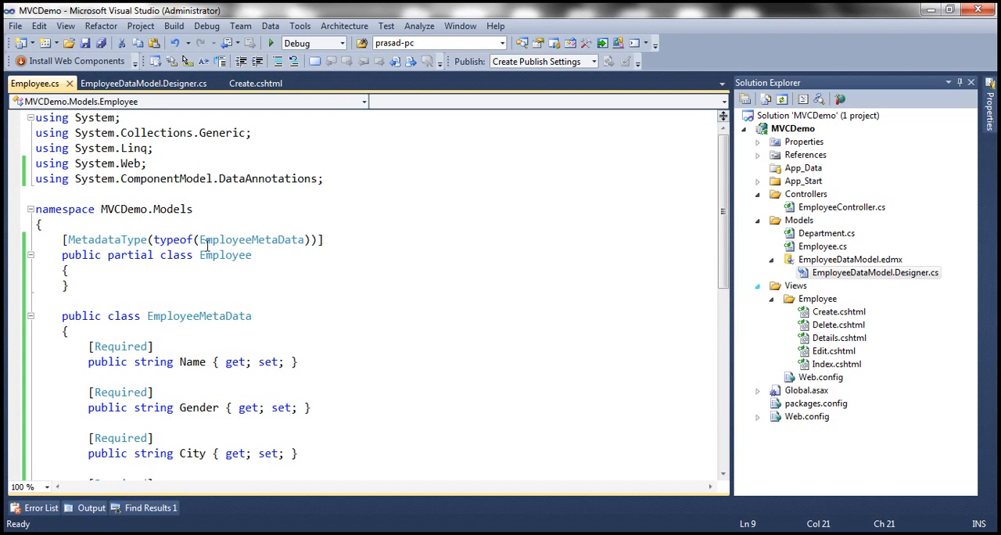
{"action": "double_click", "coordinate": [251, 239]}
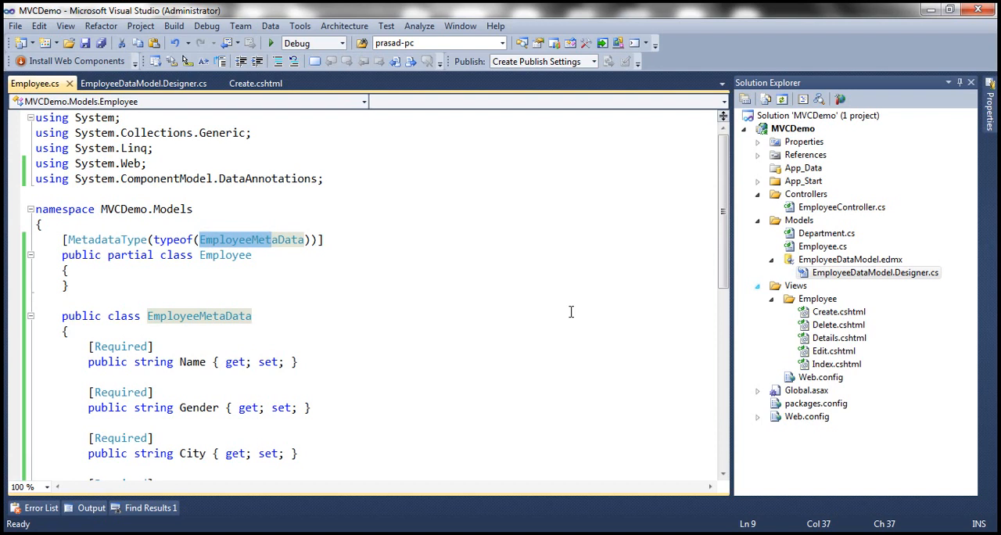
{"action": "scroll", "scroll_direction": "down", "scroll_amount": 3}
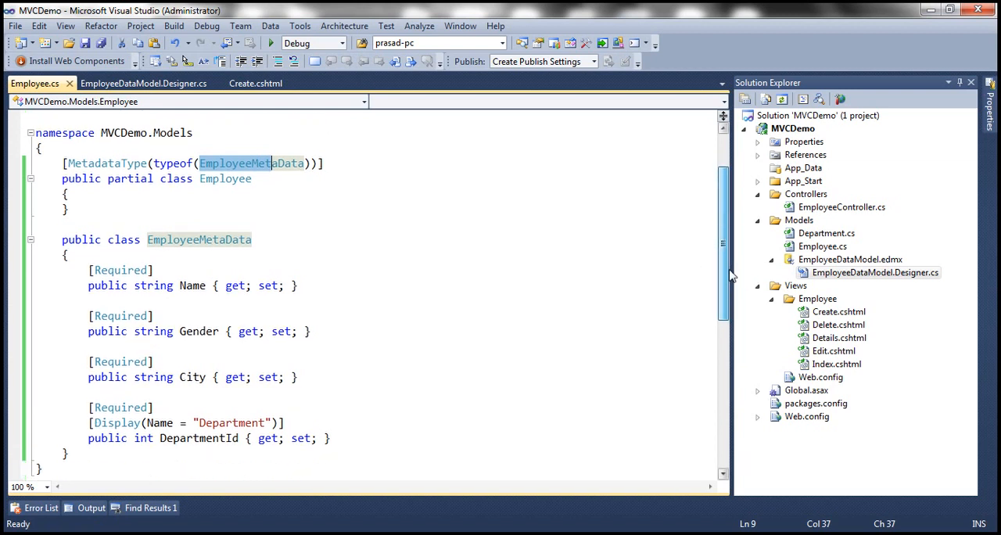
{"action": "scroll", "scroll_direction": "up", "scroll_amount": 3}
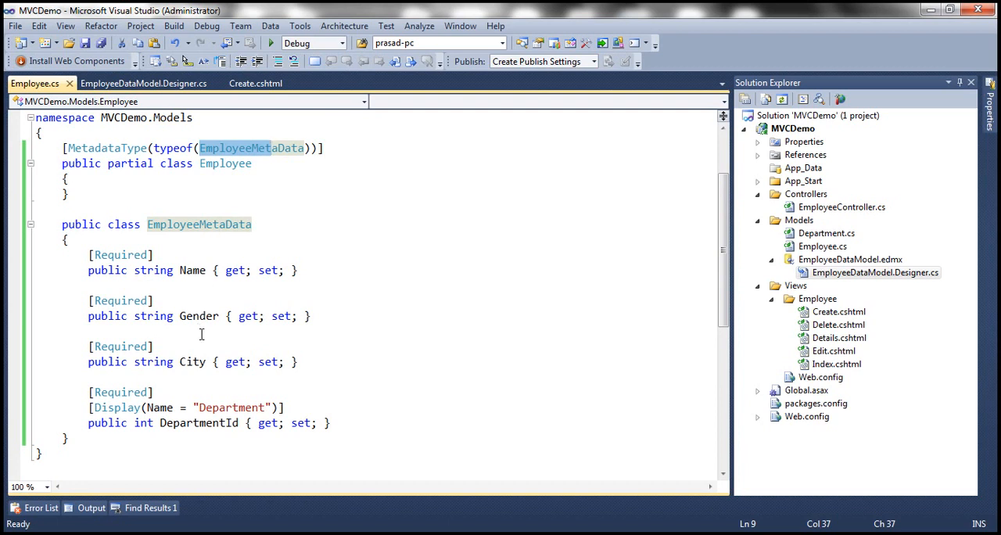
{"action": "mouse_move", "coordinate": [216, 422]}
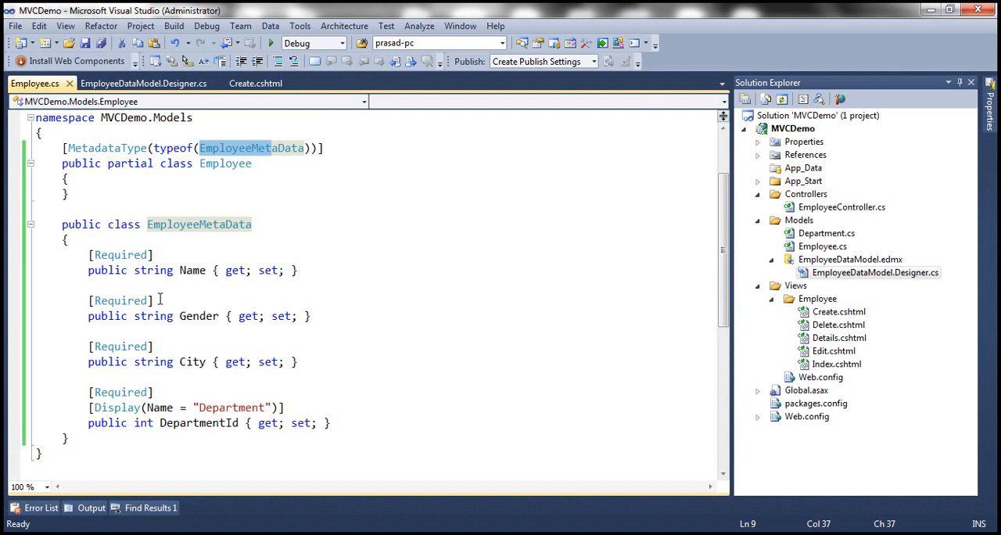
{"action": "mouse_move", "coordinate": [149, 305]}
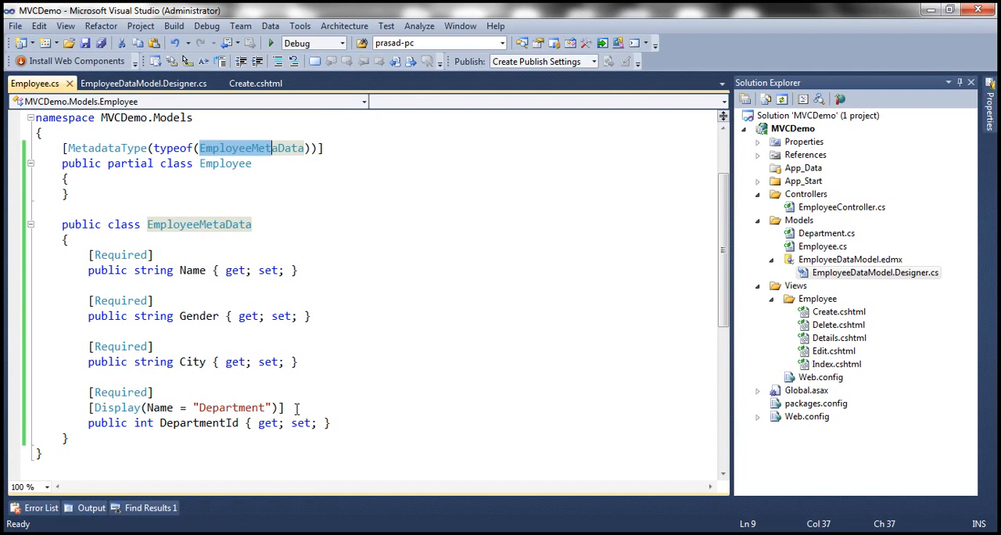
Delete the [Display(Name = "Department")] attribute from DepartmentId
{"action": "left_click", "coordinate": [317, 412]}
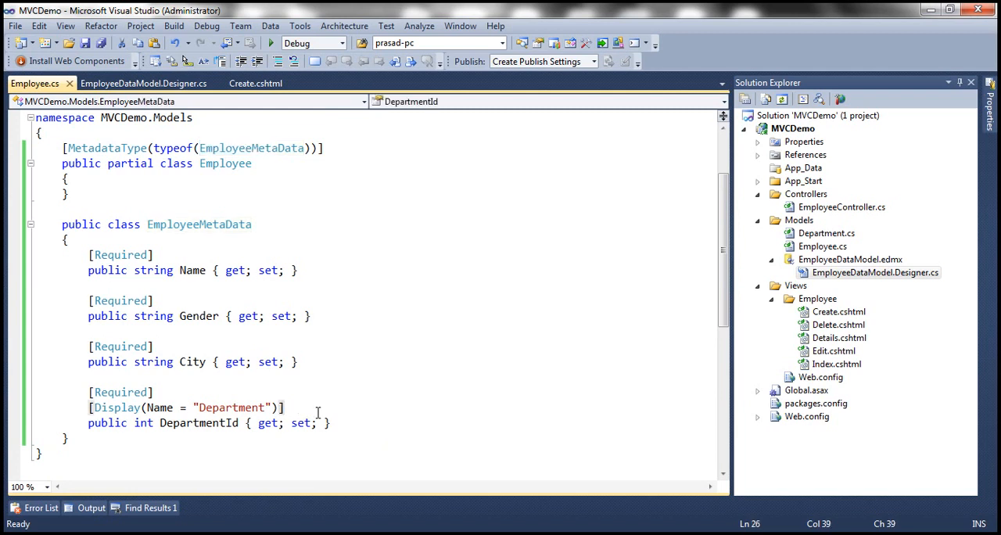
{"action": "left_click", "coordinate": [90, 407]}
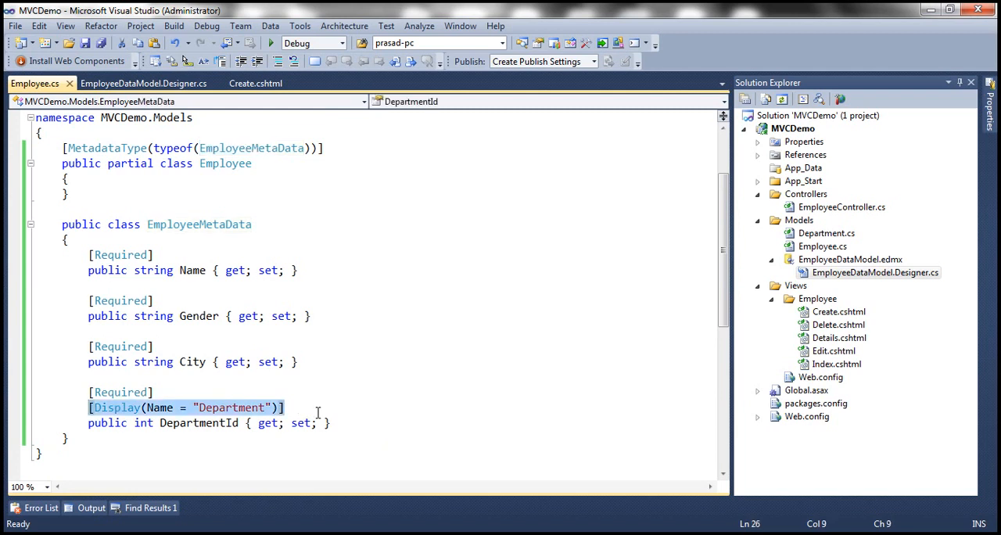
{"action": "key", "text": "Delete"}
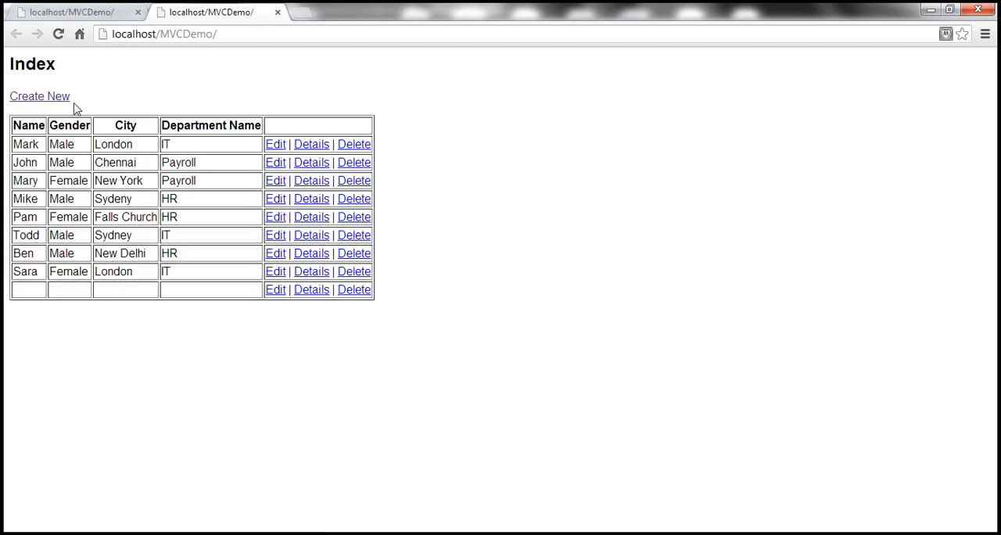
Submit an empty Create employee form to show Name, Gender, City and DepartmentId required messages
{"action": "left_click", "coordinate": [39, 95]}
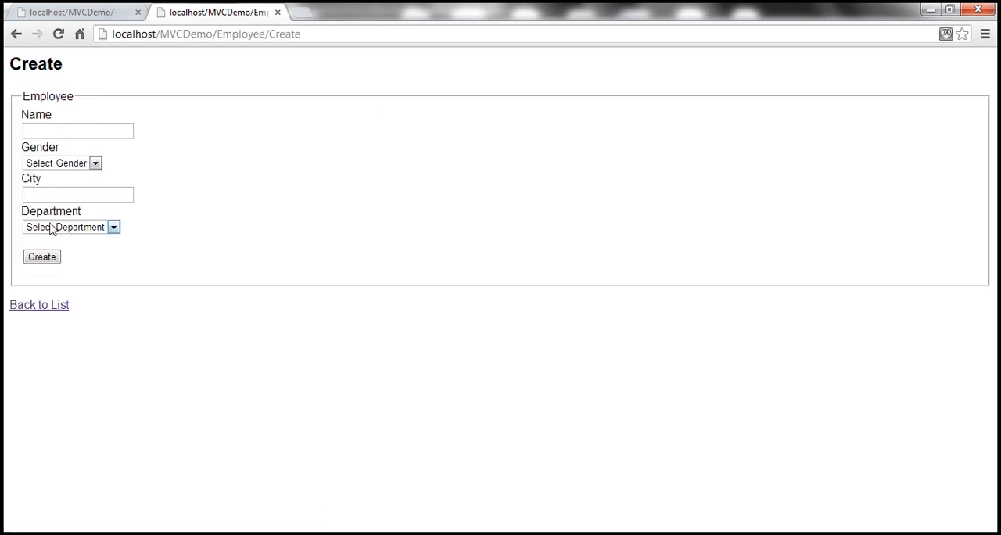
{"action": "left_click", "coordinate": [42, 256]}
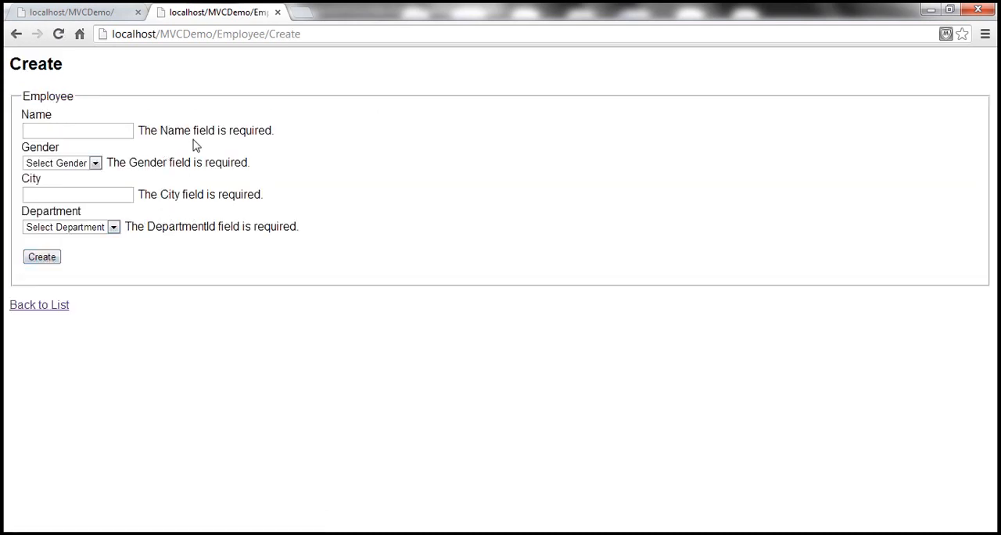
{"action": "mouse_move", "coordinate": [221, 200]}
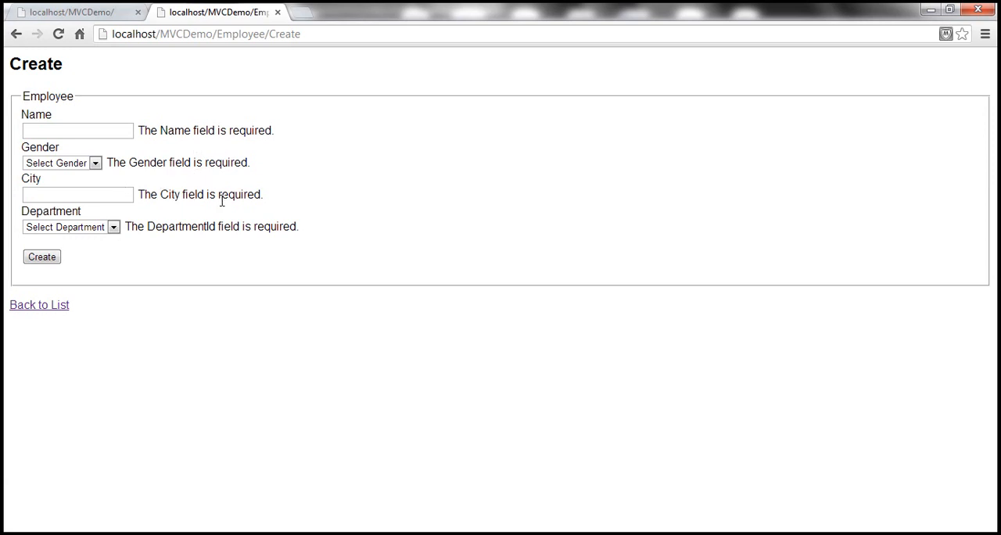
{"action": "mouse_move", "coordinate": [182, 241]}
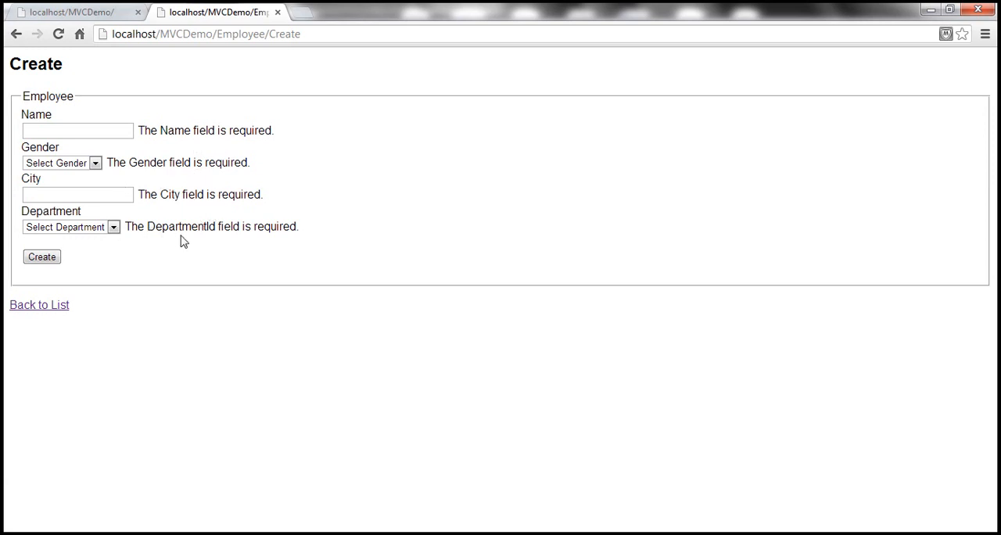
{"action": "mouse_move", "coordinate": [244, 228]}
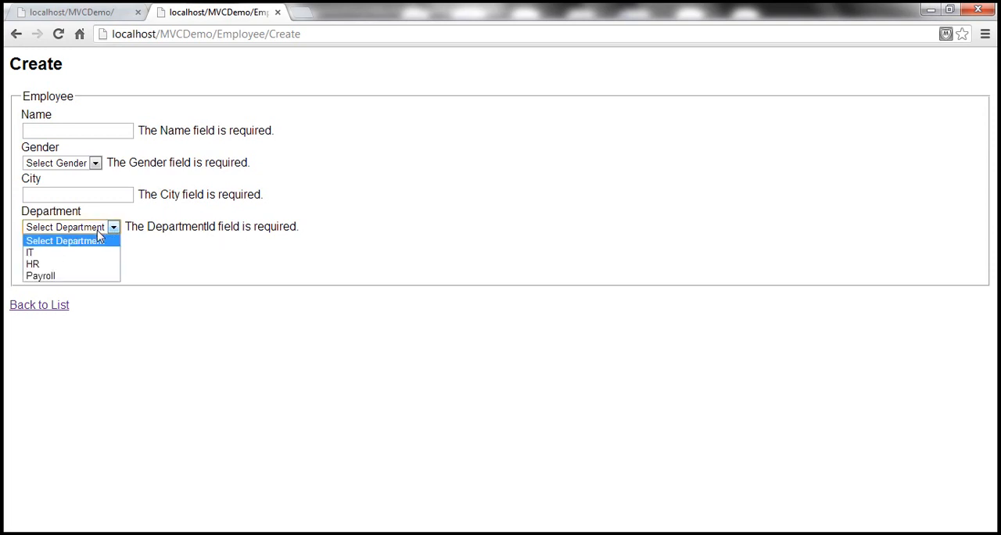
{"action": "mouse_move", "coordinate": [95, 264]}
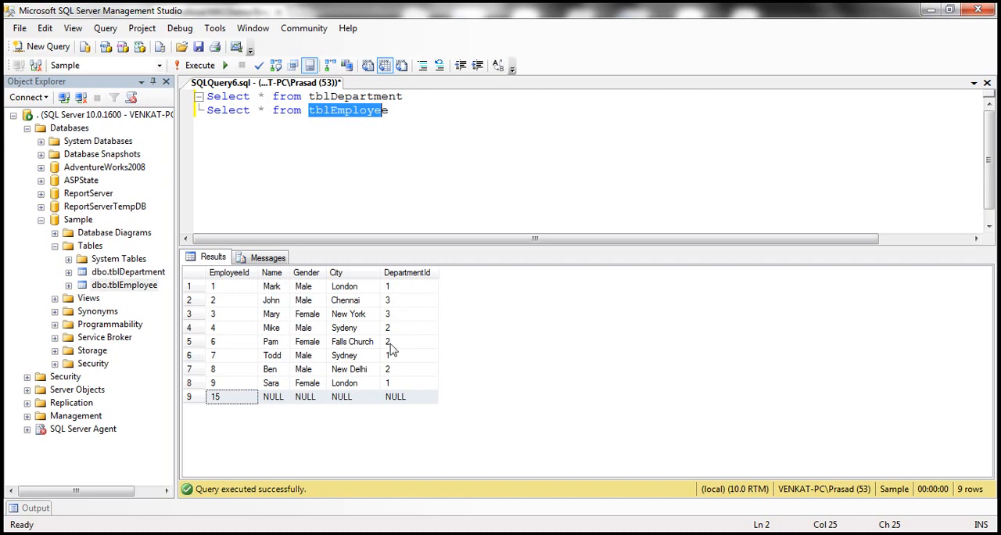
{"action": "mouse_move", "coordinate": [391, 348]}
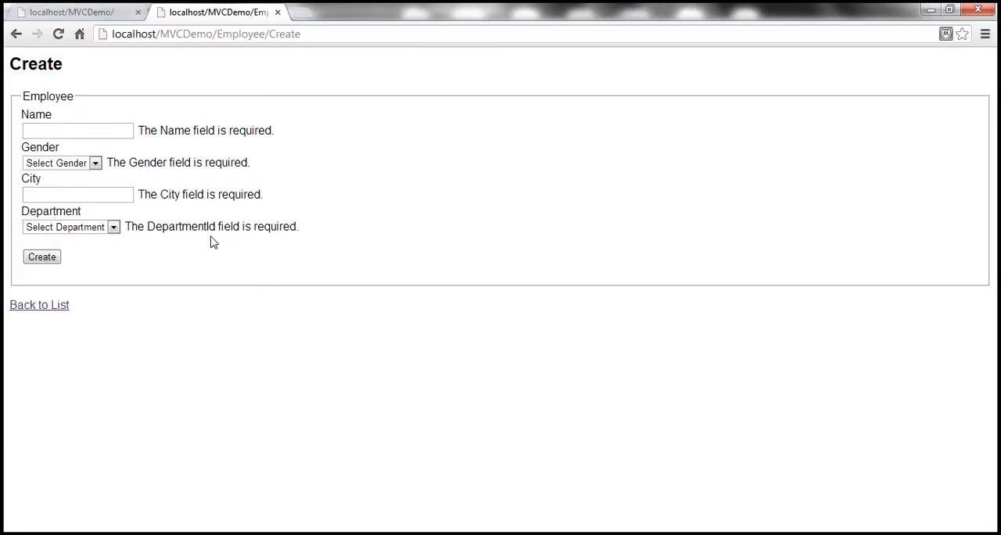
{"action": "mouse_move", "coordinate": [188, 243]}
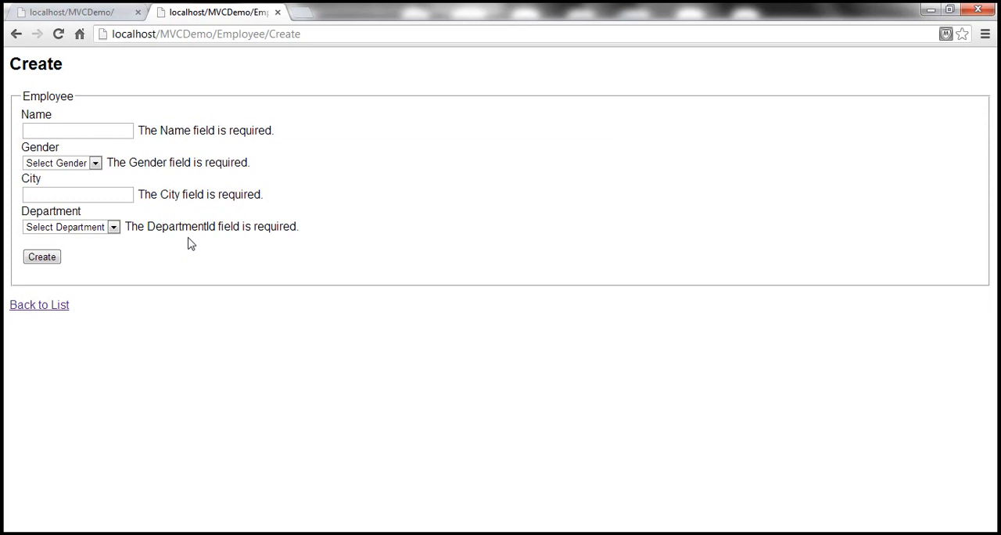
{"action": "mouse_move", "coordinate": [253, 259]}
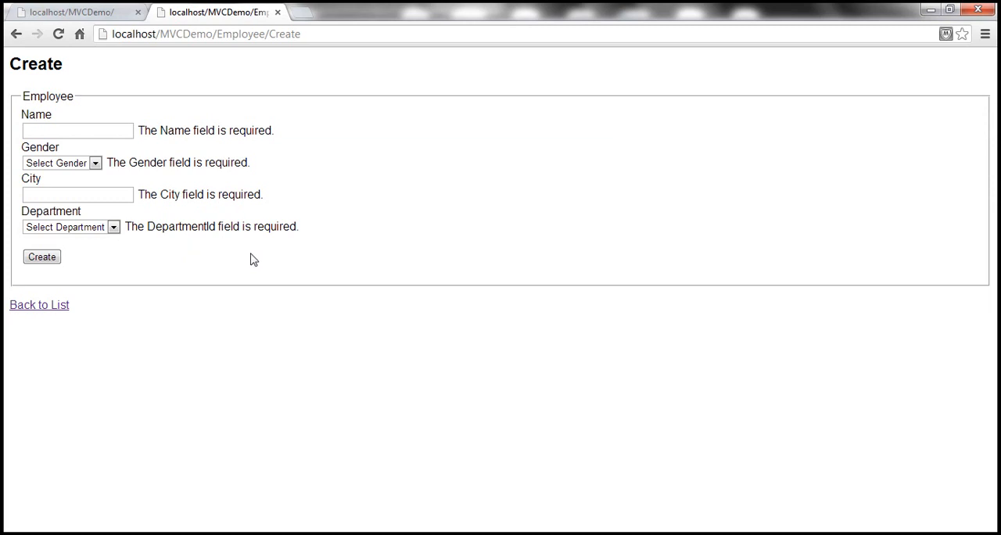
{"action": "mouse_move", "coordinate": [133, 255]}
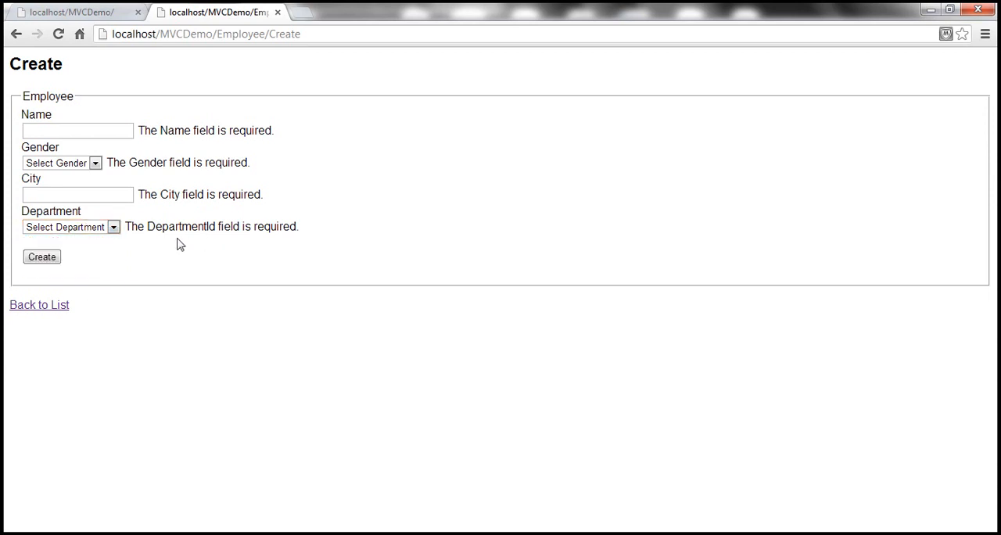
{"action": "mouse_move", "coordinate": [160, 250]}
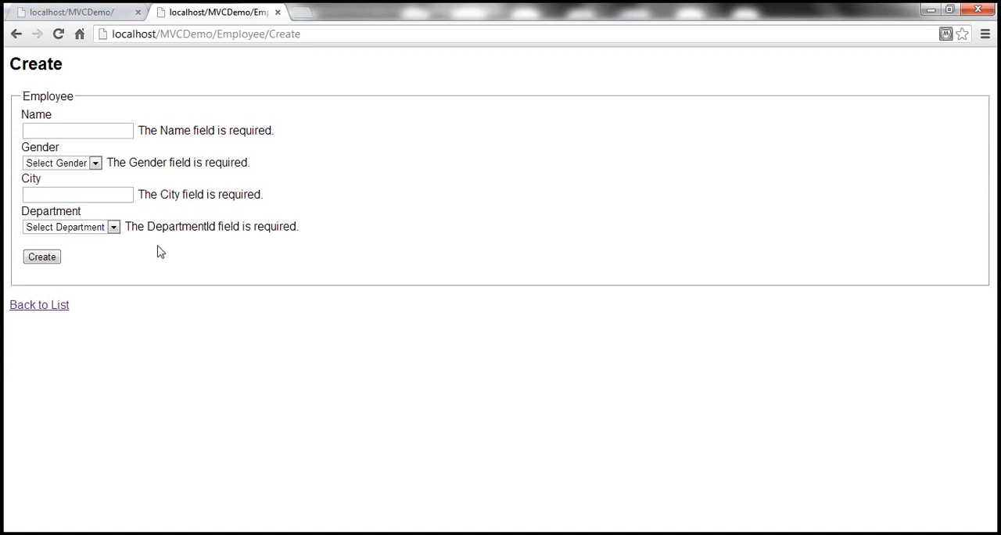
{"action": "mouse_move", "coordinate": [261, 251]}
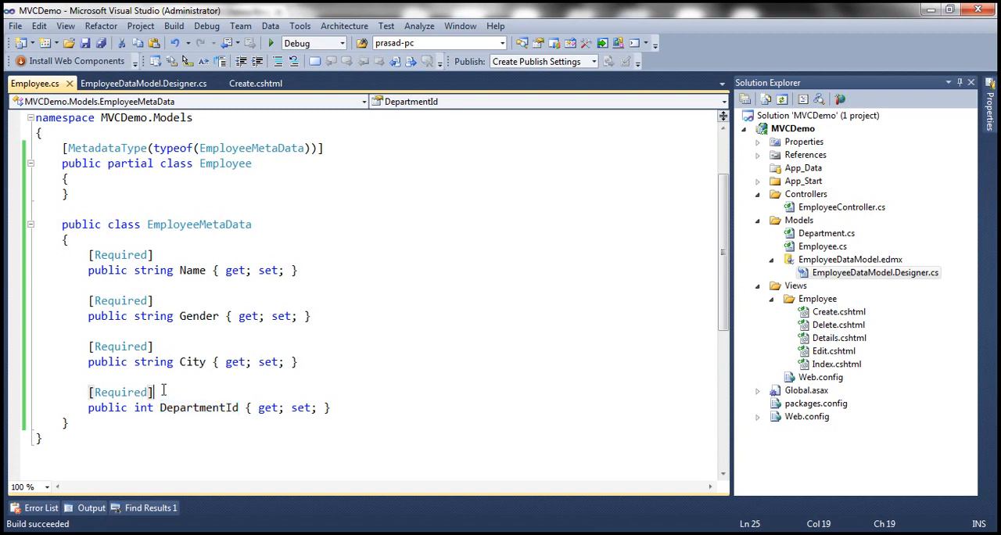
Add [Display(Name = "Department")] back above DepartmentId in EmployeeMetaData
{"action": "type", "text": "[Display(Name = \"Department\")]"}
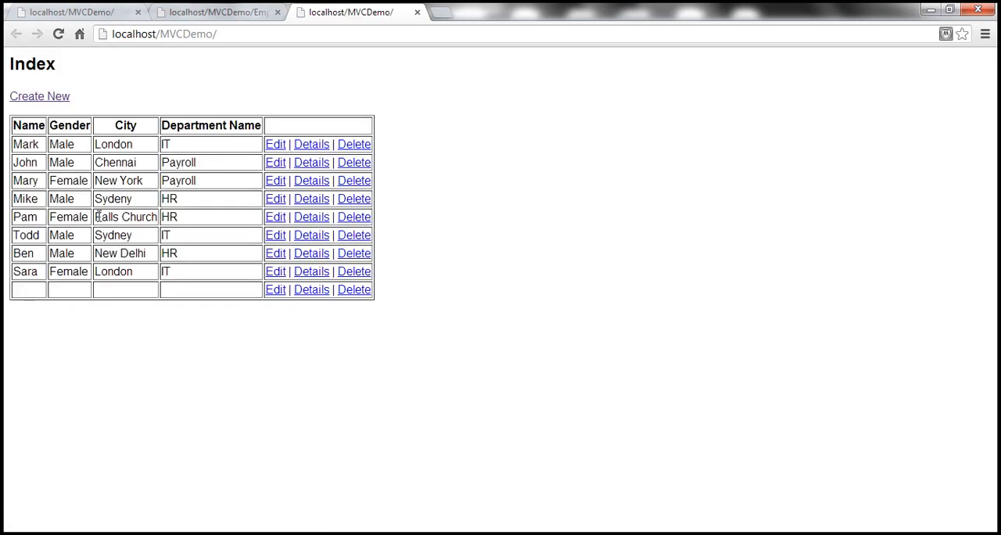
Open the Create form and check the message 'The Department field is required.'
{"action": "left_click", "coordinate": [40, 95]}
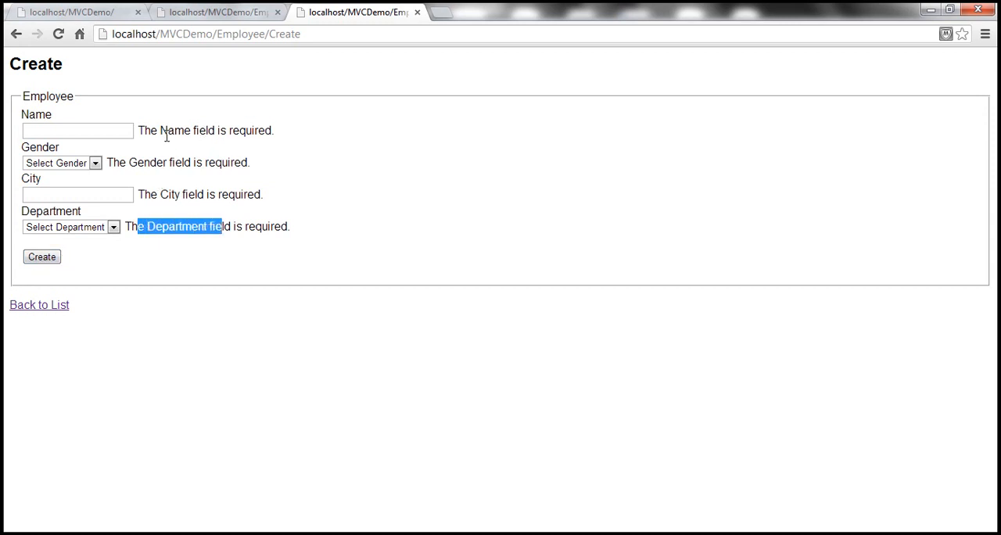
{"action": "left_click", "coordinate": [156, 131]}
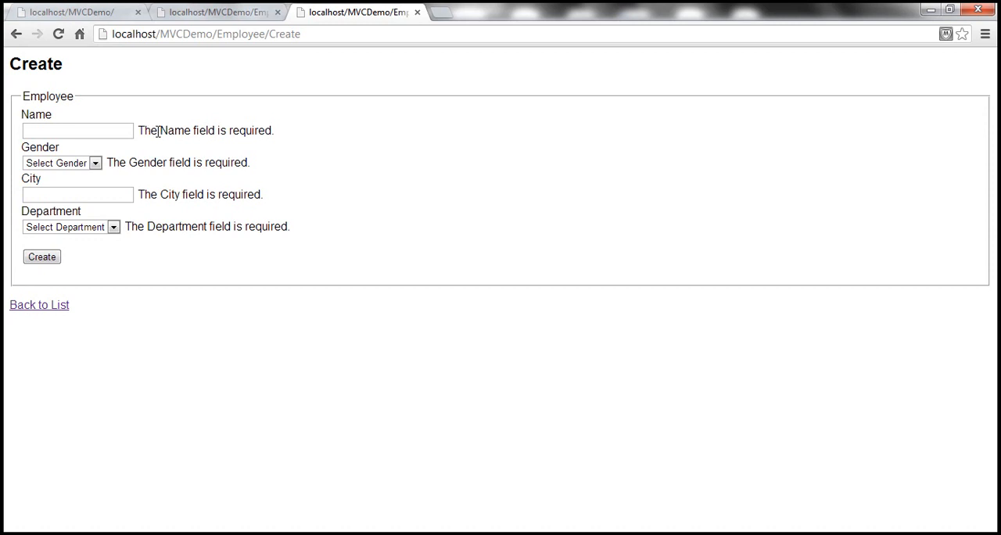
{"action": "mouse_move", "coordinate": [317, 241]}
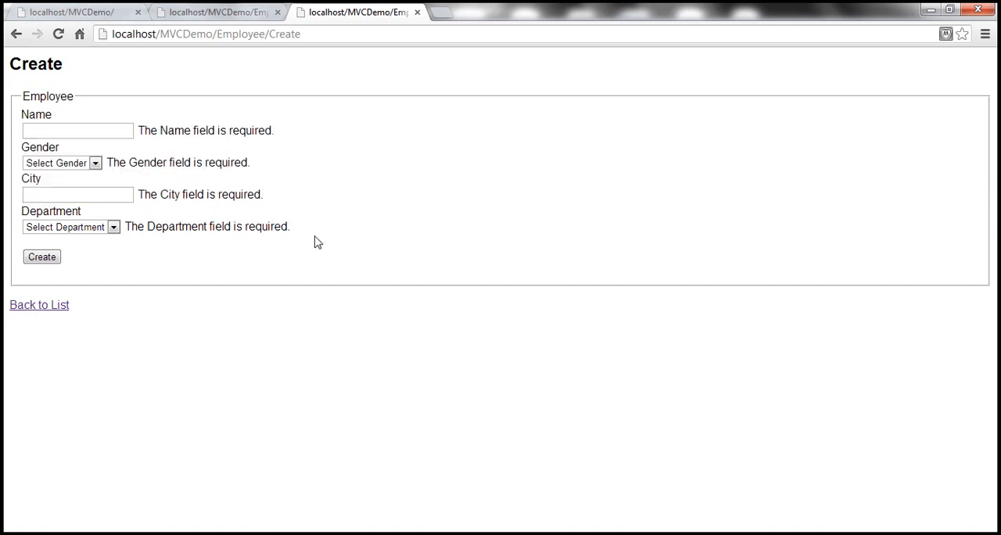
{"action": "mouse_move", "coordinate": [244, 163]}
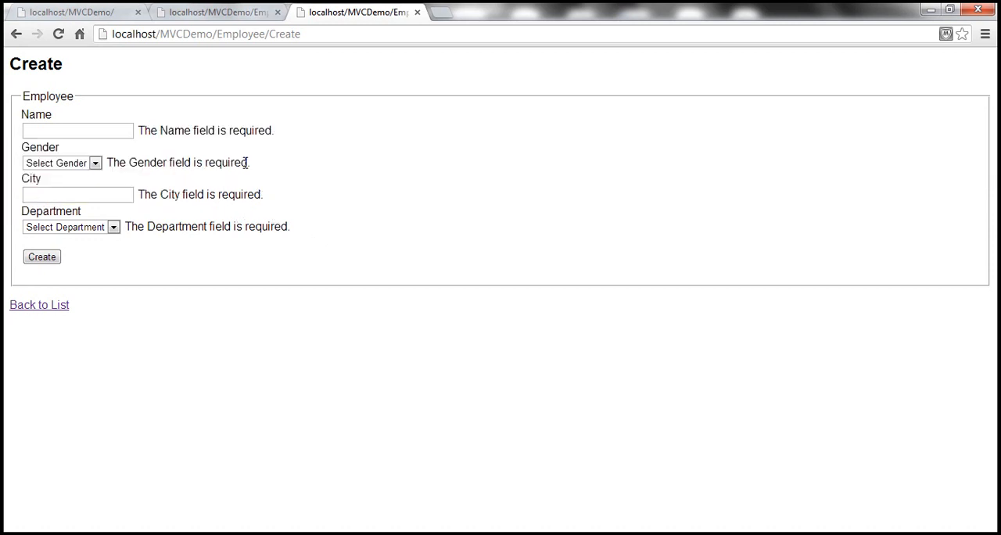
{"action": "mouse_move", "coordinate": [226, 181]}
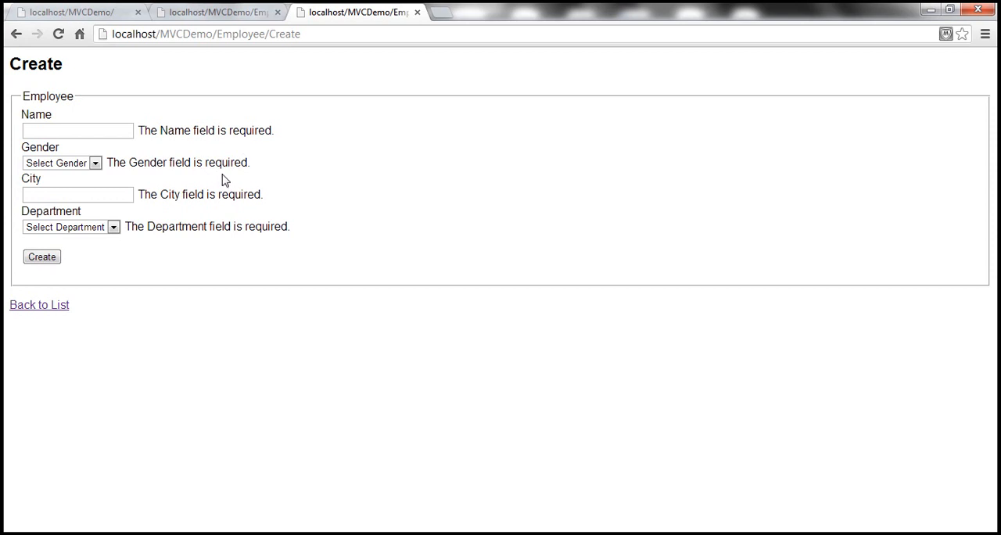
{"action": "mouse_move", "coordinate": [144, 142]}
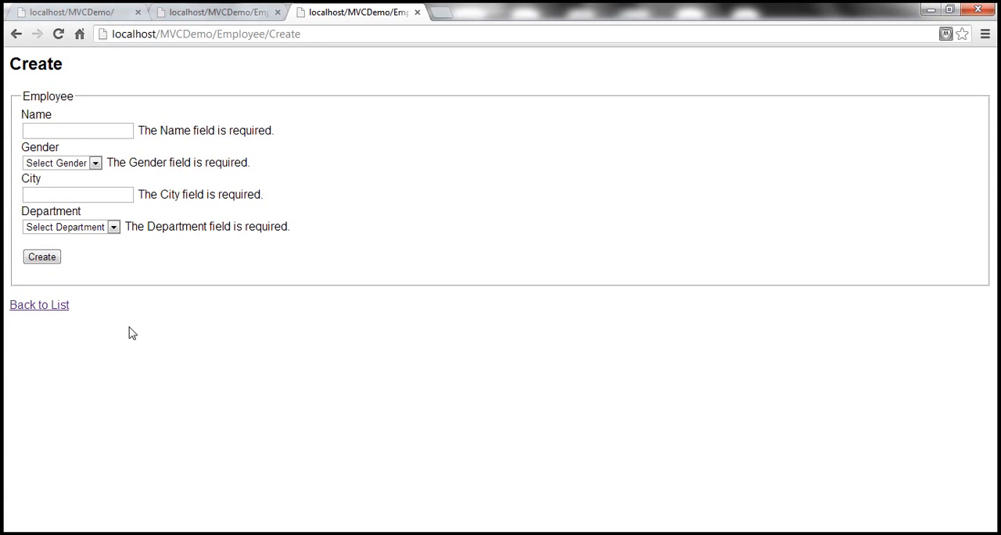
{"action": "mouse_move", "coordinate": [185, 344]}
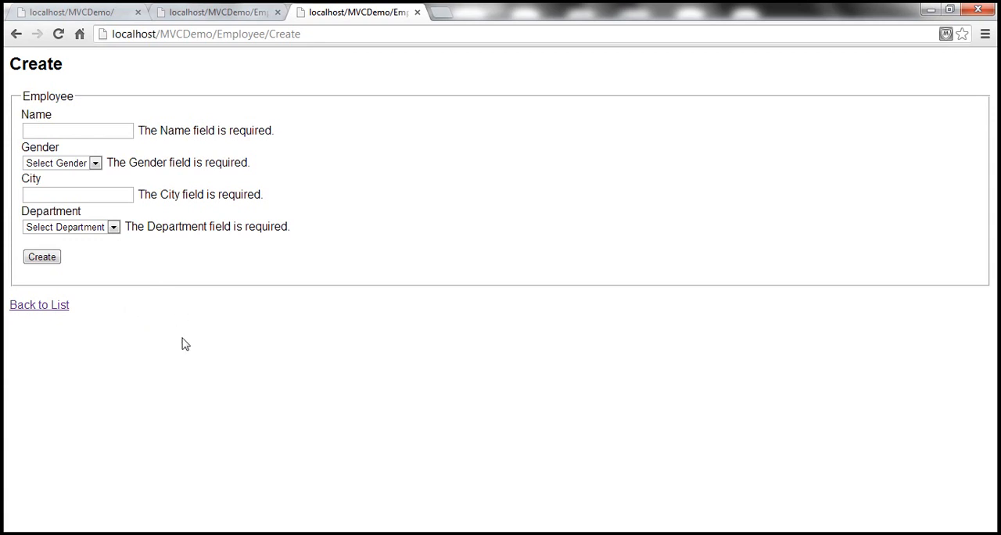